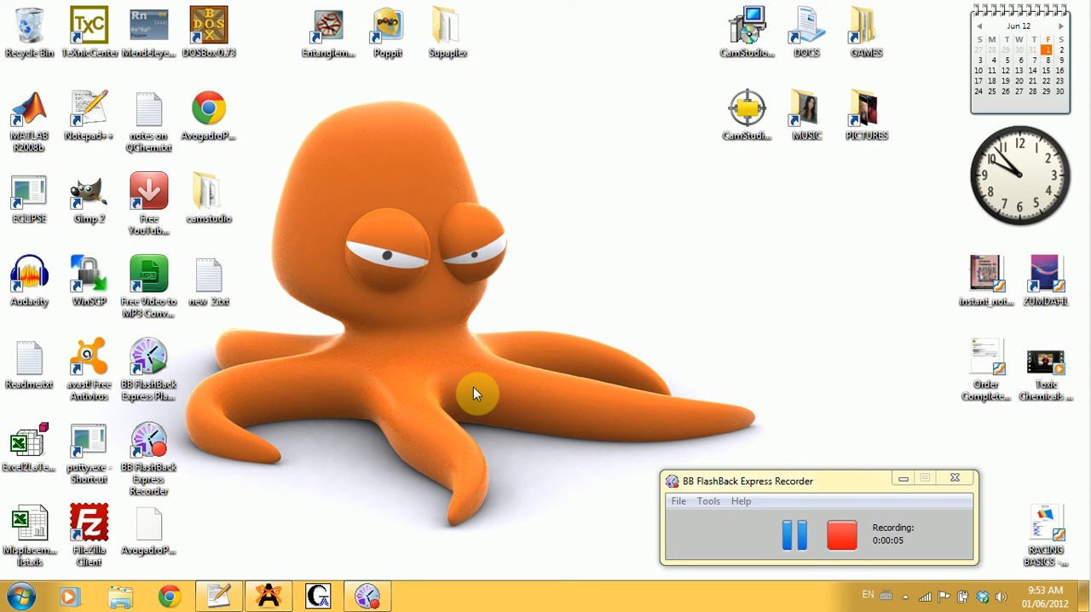
Bring up the Notepad++ summary notes listing the four tutorial steps.
{"action": "left_click", "coordinate": [218, 596]}
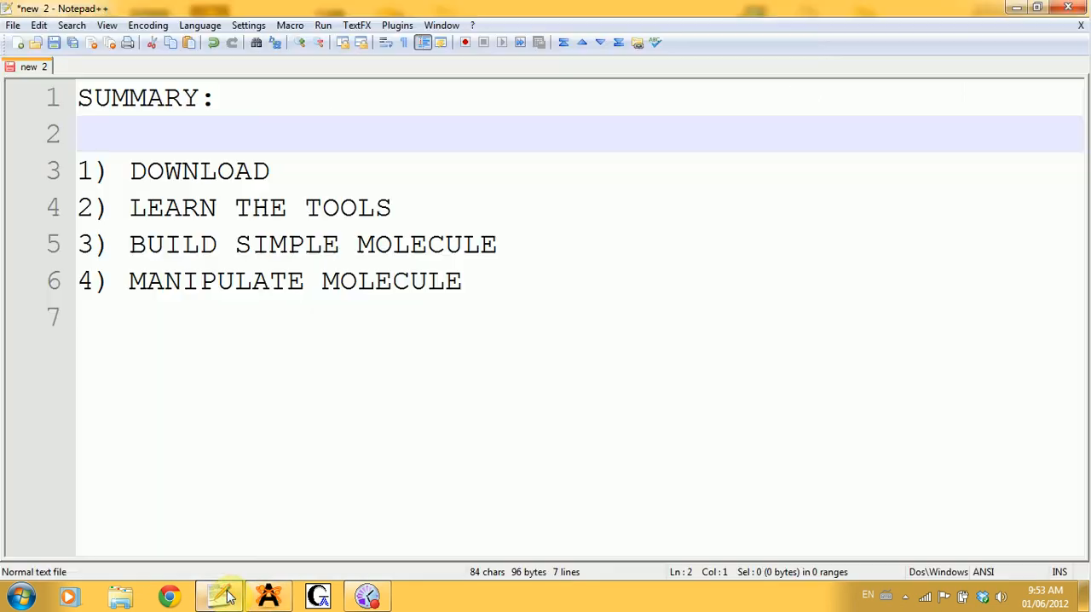
{"action": "mouse_move", "coordinate": [414, 386]}
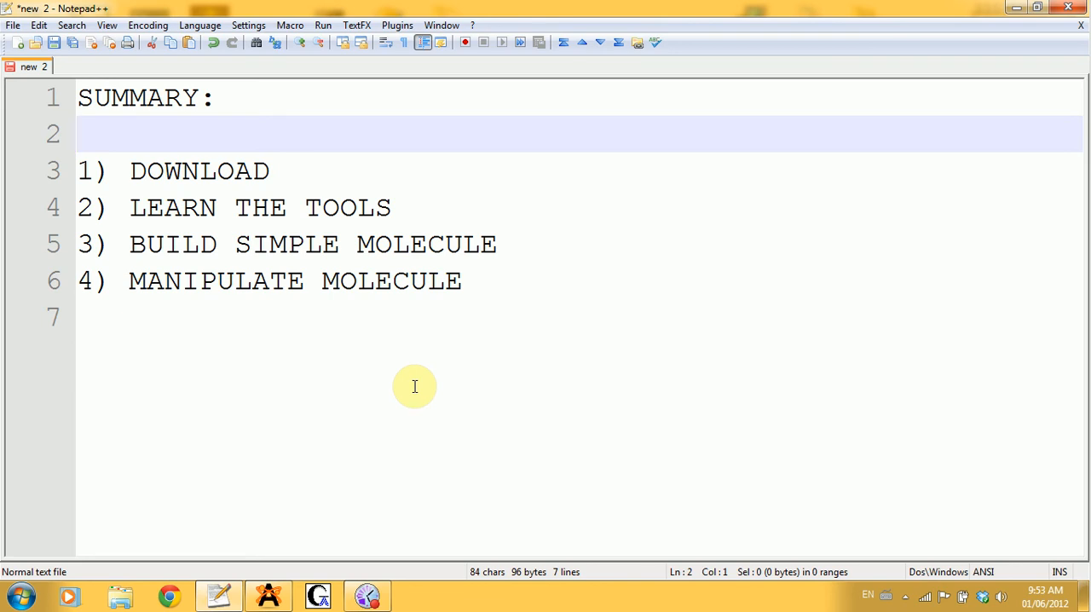
{"action": "mouse_move", "coordinate": [456, 287]}
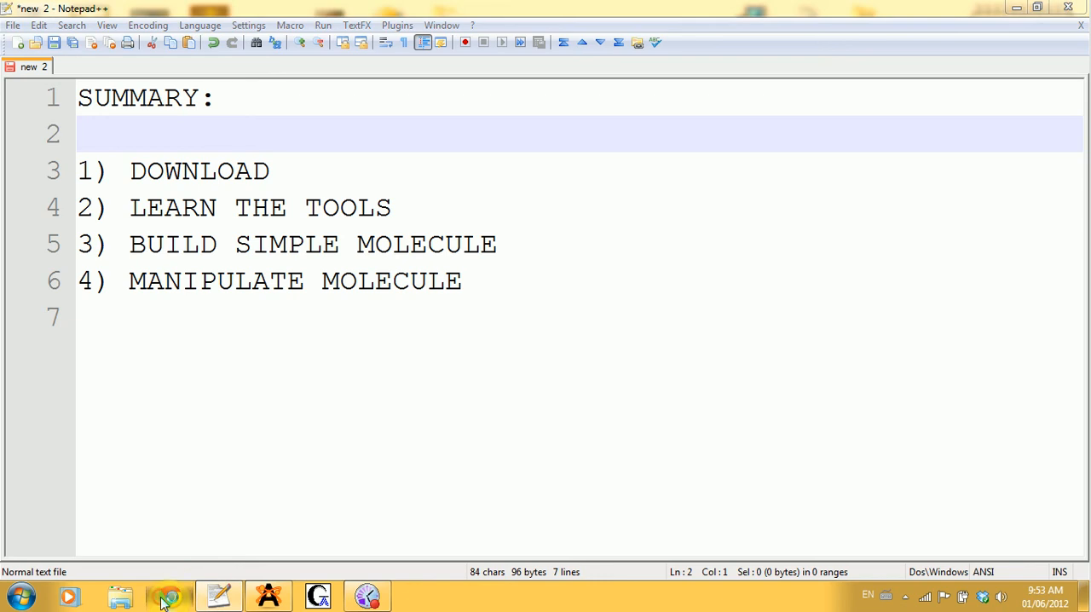
Search the web in Chrome for 'avogadro software' via the omnibox suggestion.
{"action": "left_click", "coordinate": [168, 596]}
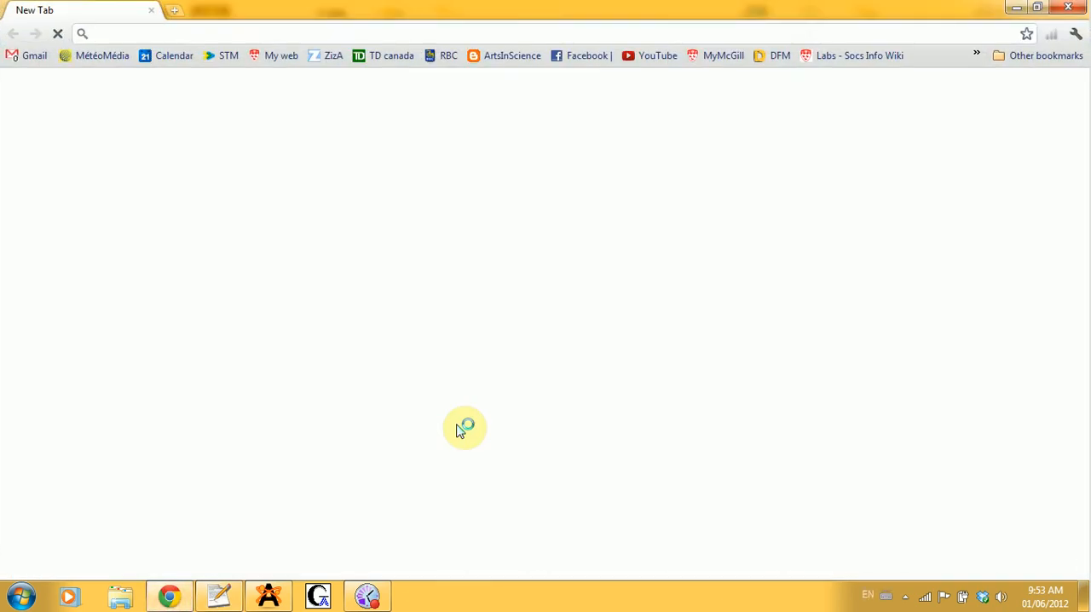
{"action": "type", "text": "AV"}
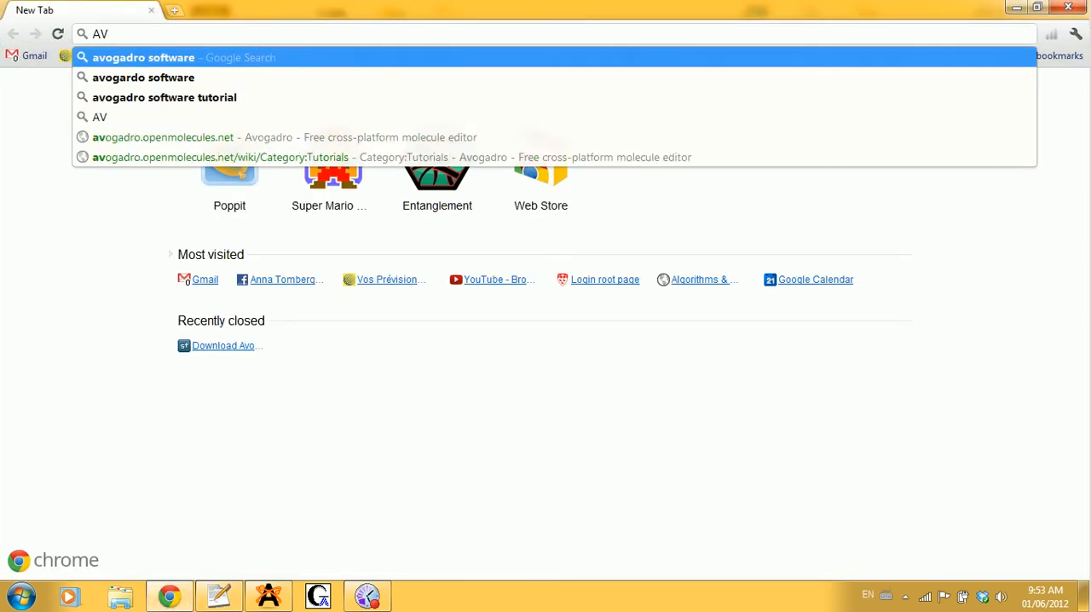
{"action": "left_click", "coordinate": [145, 57]}
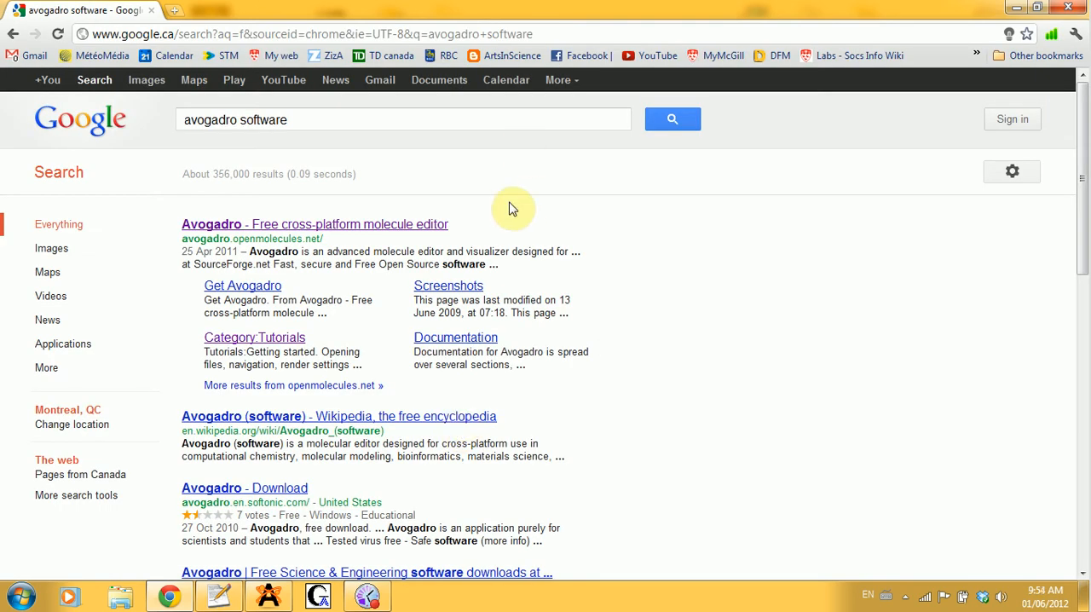
{"action": "mouse_move", "coordinate": [354, 230]}
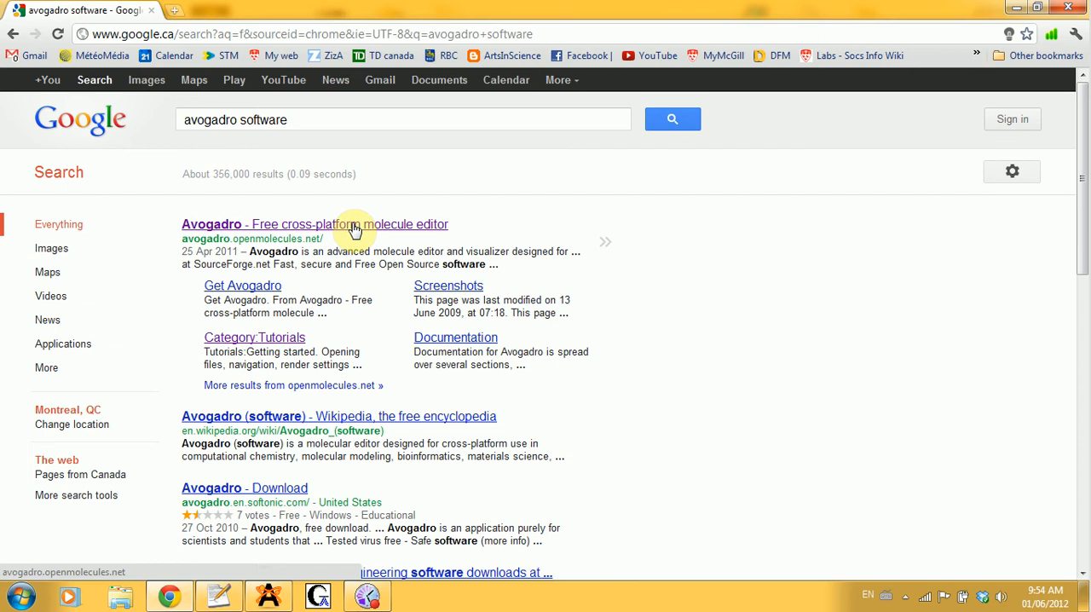
Open the official Avogadro wiki page from the results and scroll to the Get Avogadro link.
{"action": "left_click", "coordinate": [316, 224]}
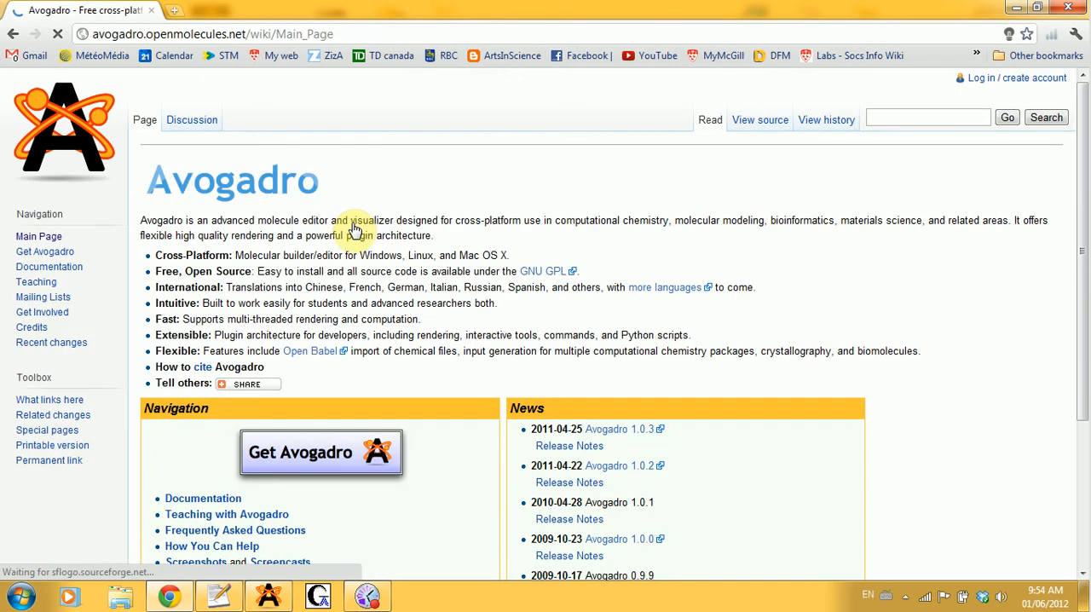
{"action": "scroll", "scroll_direction": "down", "scroll_amount": 3}
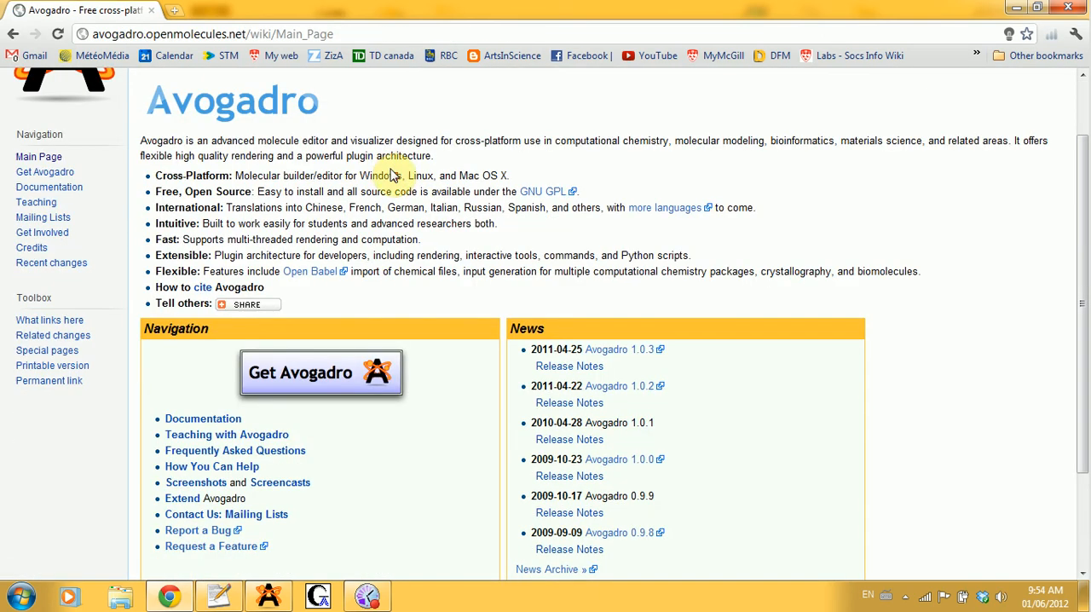
{"action": "scroll", "scroll_direction": "down", "scroll_amount": 3}
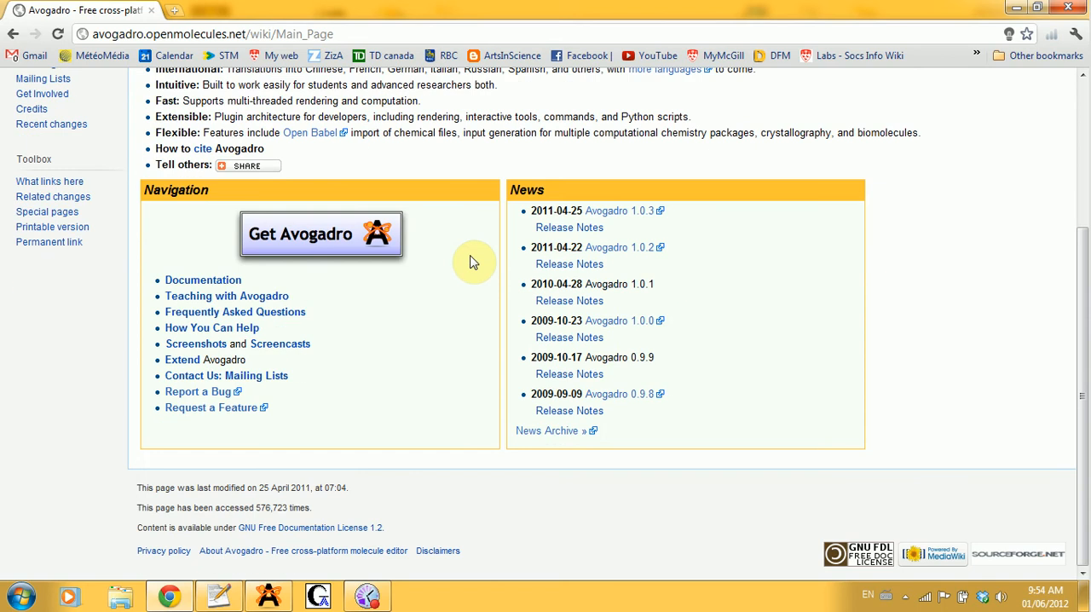
{"action": "mouse_move", "coordinate": [362, 234]}
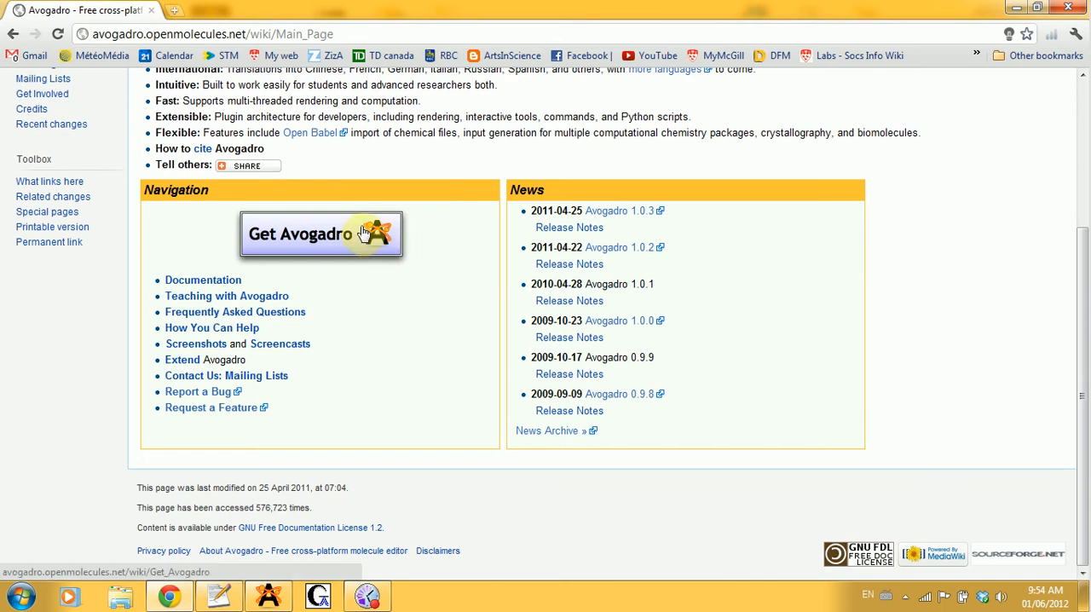
Download and keep the Avogadro 1.0.3 Windows installer from the Get Avogadro page.
{"action": "left_click", "coordinate": [322, 234]}
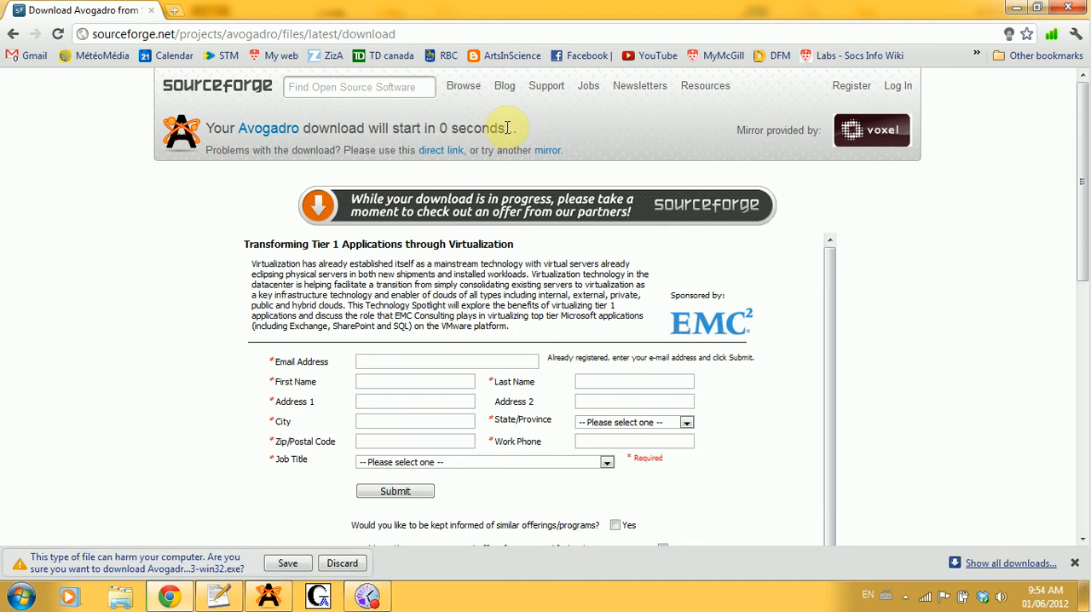
{"action": "mouse_move", "coordinate": [525, 150]}
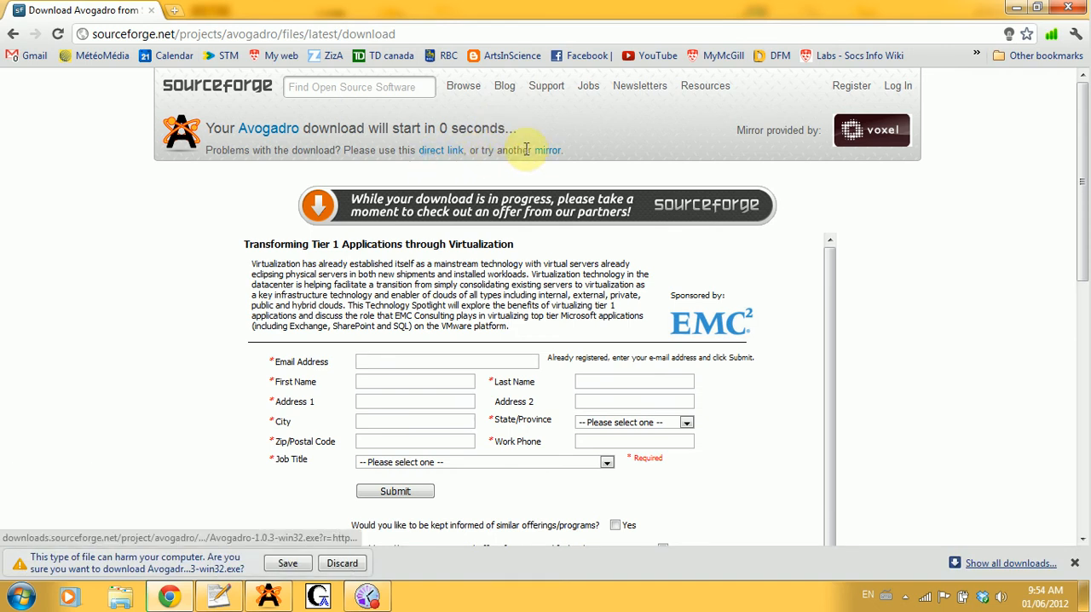
{"action": "mouse_move", "coordinate": [240, 190]}
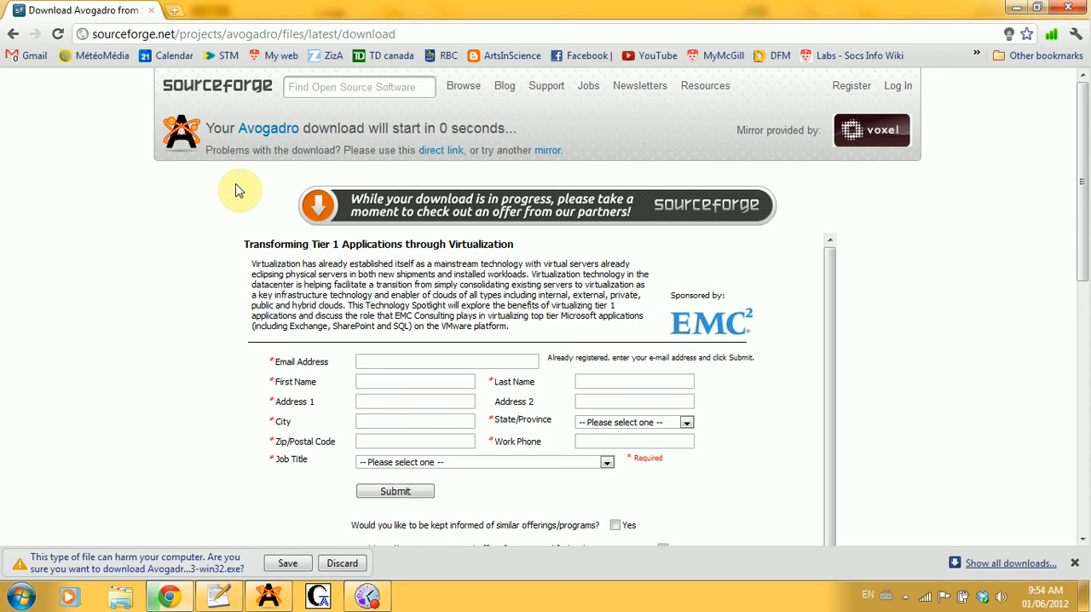
{"action": "mouse_move", "coordinate": [251, 559]}
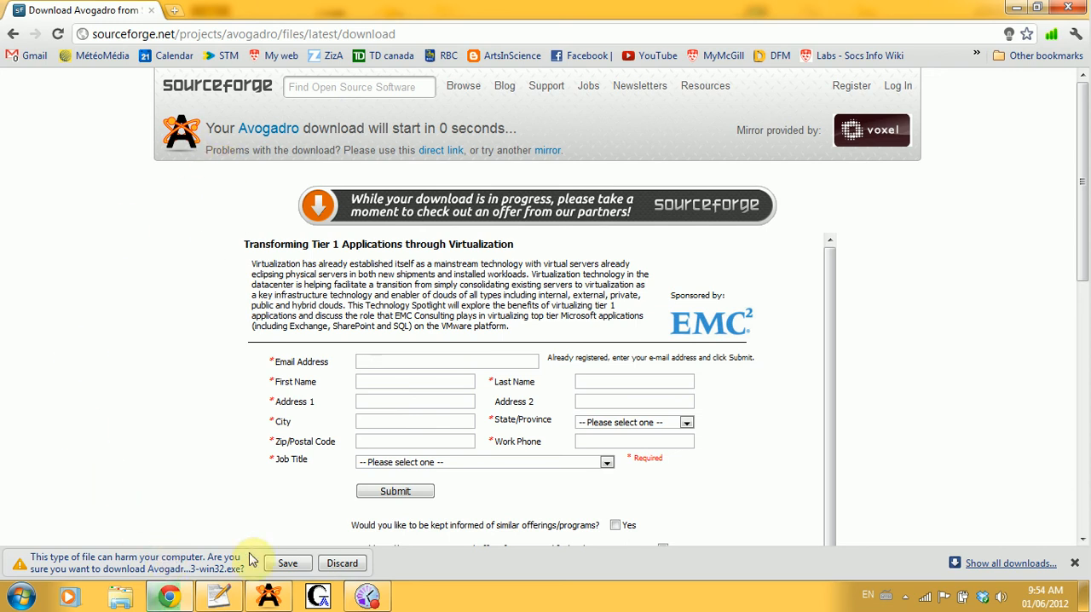
{"action": "mouse_move", "coordinate": [265, 597]}
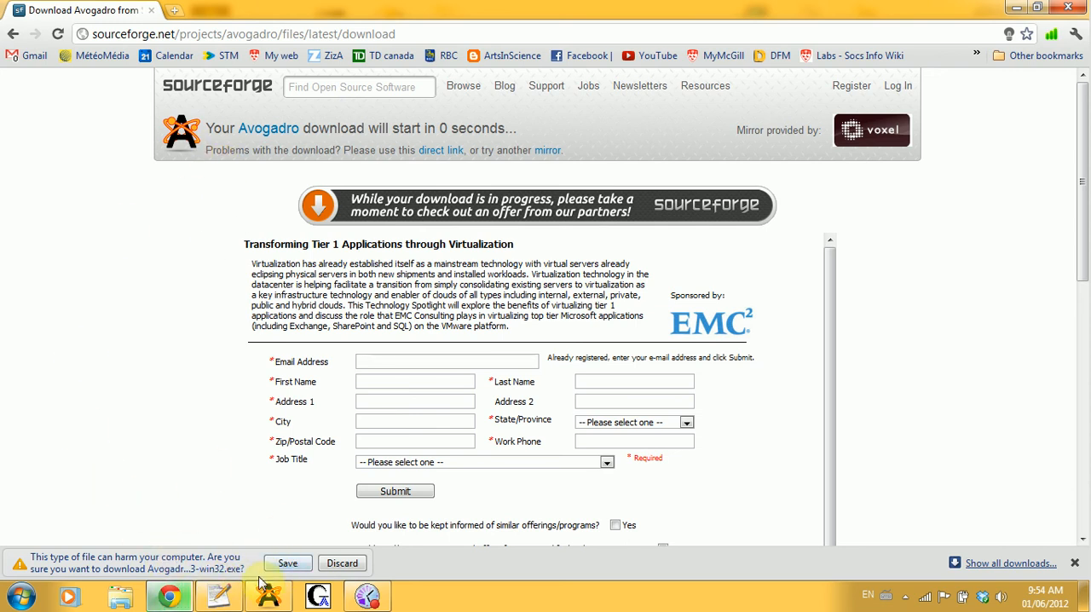
{"action": "left_click", "coordinate": [288, 562]}
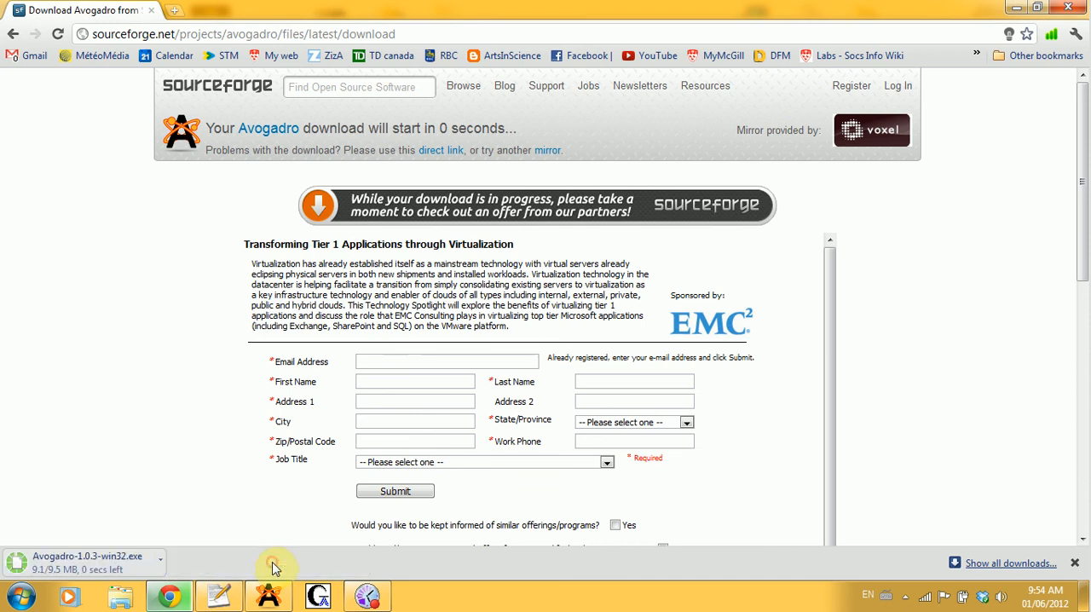
{"action": "mouse_move", "coordinate": [97, 517]}
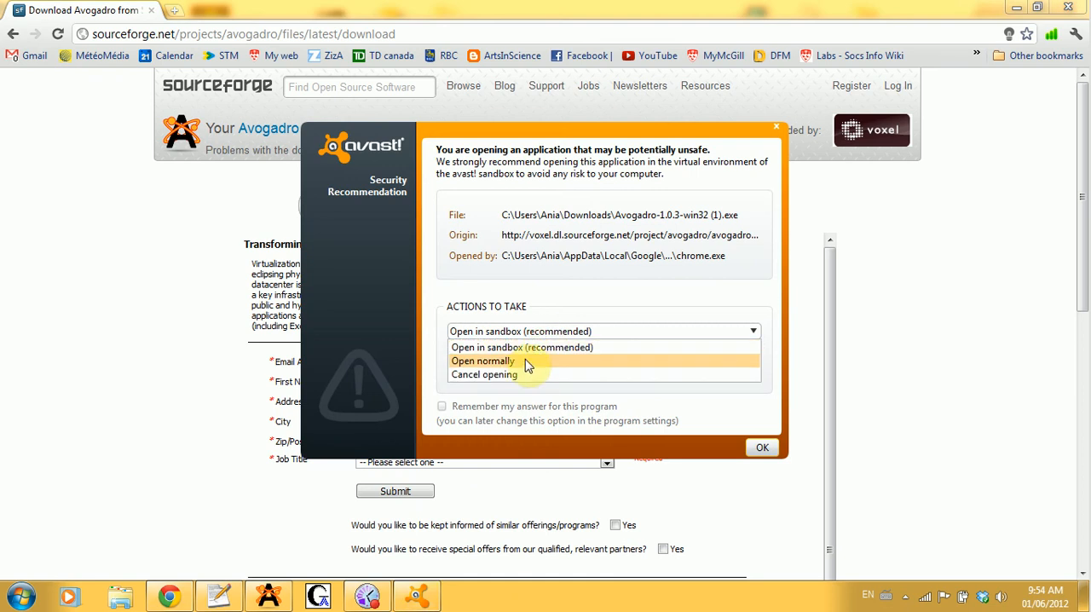
Run the installer normally past the avast warning, then decline the User Account Control prompt.
{"action": "left_click", "coordinate": [485, 361]}
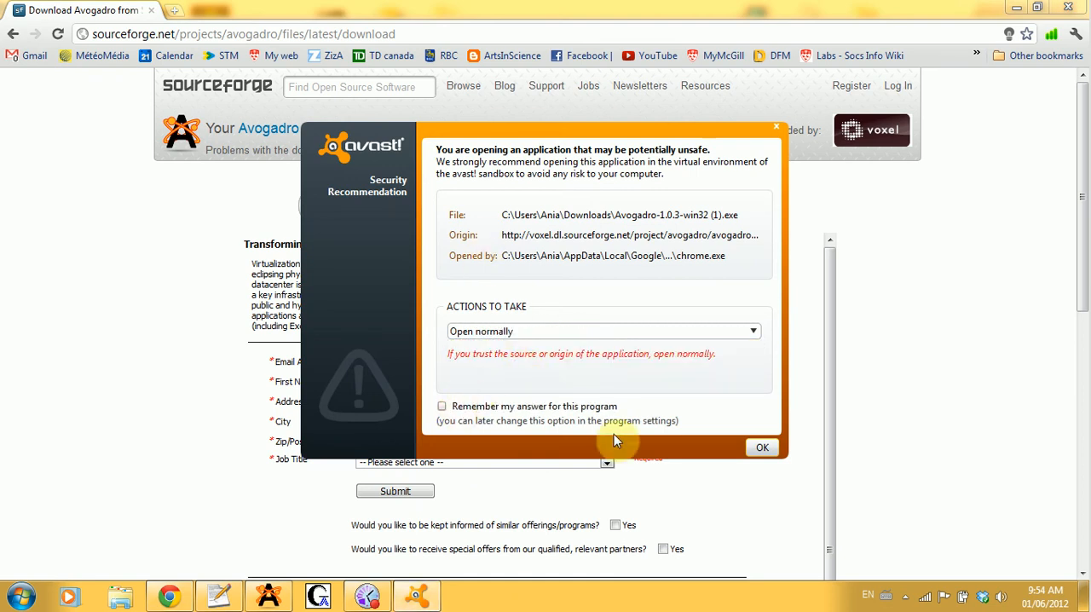
{"action": "left_click", "coordinate": [762, 448]}
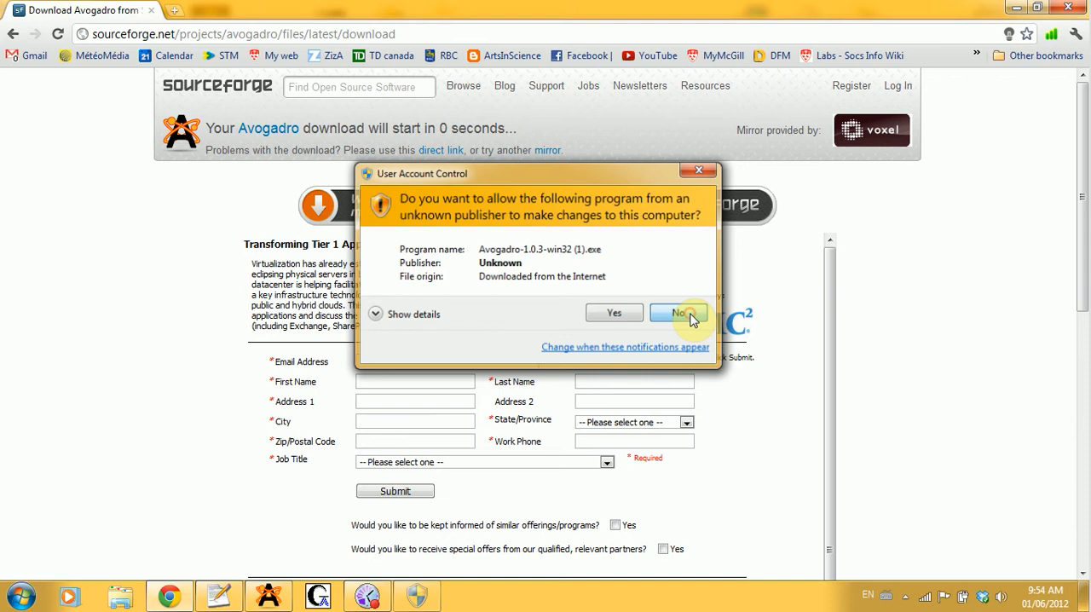
{"action": "left_click", "coordinate": [677, 313]}
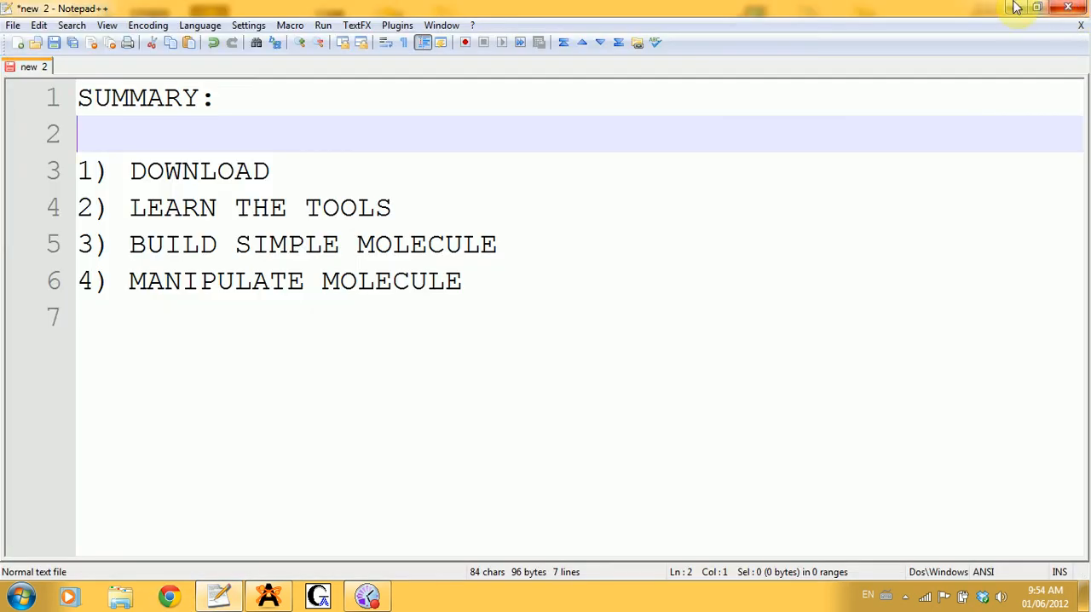
{"action": "mouse_move", "coordinate": [1016, 9]}
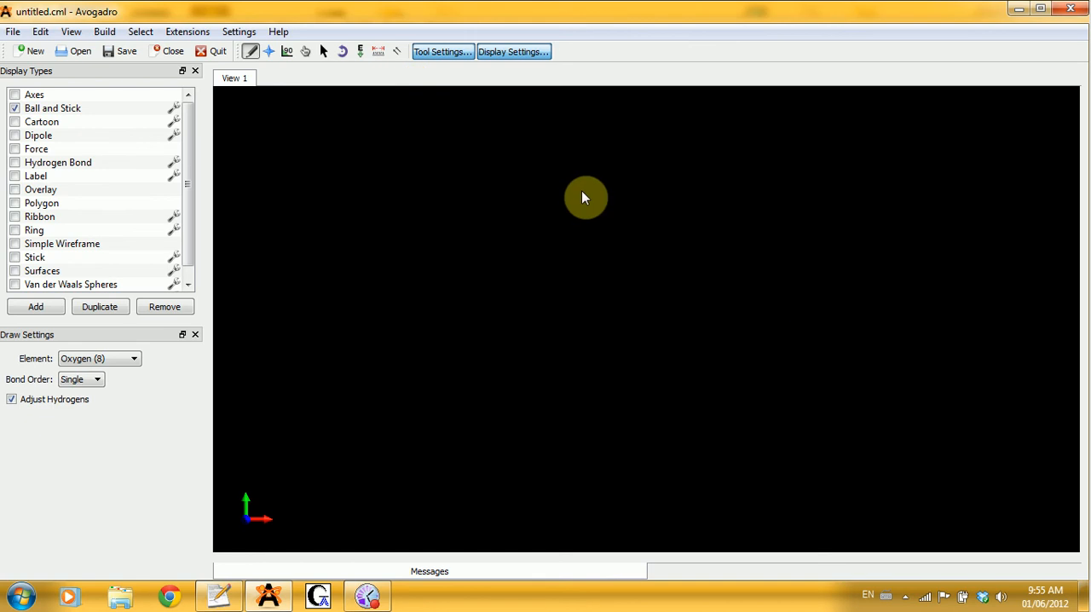
{"action": "mouse_move", "coordinate": [291, 75]}
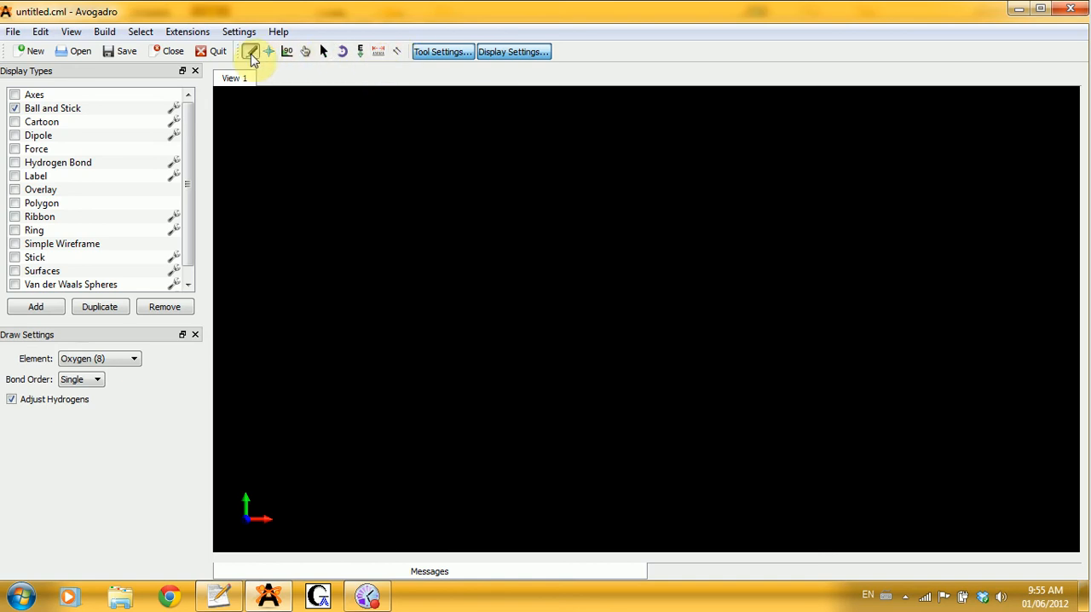
Try the Draw, Manipulate, Select, Auto Rotation and Measure tools in turn on the empty workspace.
{"action": "left_click", "coordinate": [287, 51]}
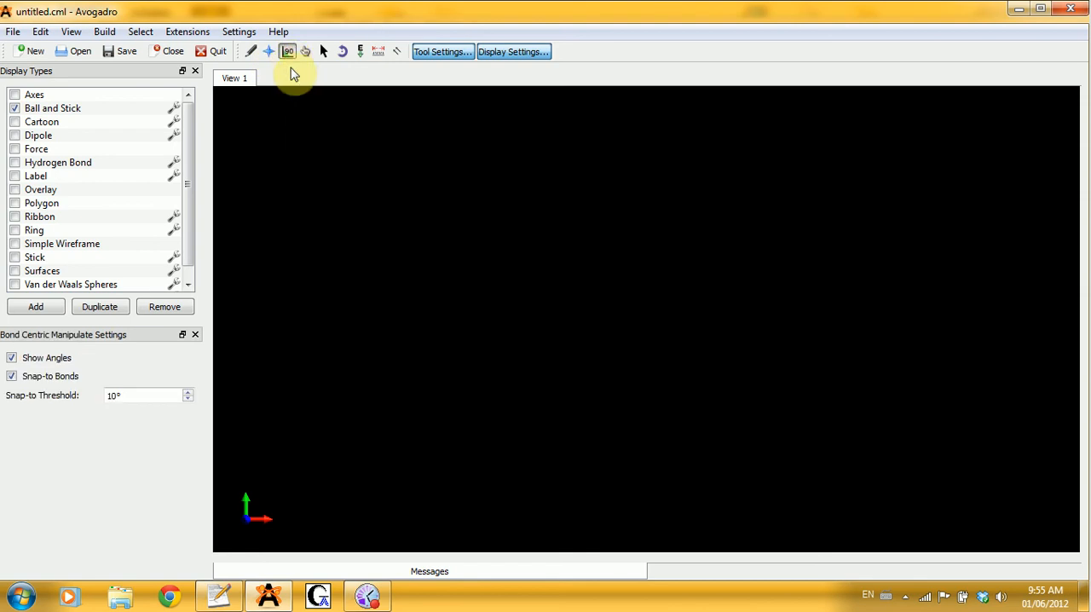
{"action": "left_click", "coordinate": [306, 52]}
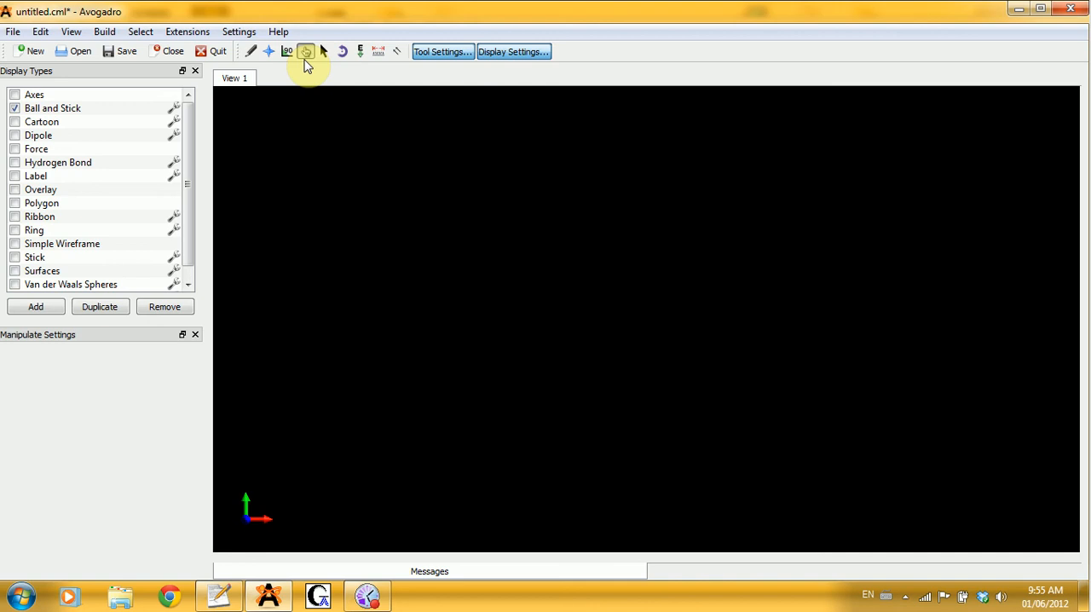
{"action": "mouse_move", "coordinate": [335, 53]}
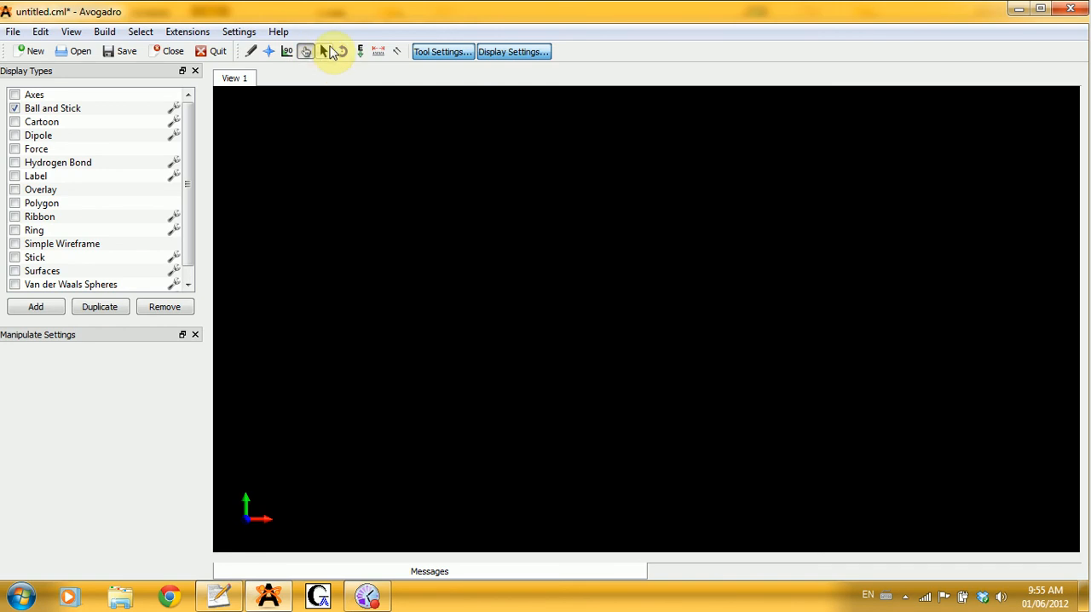
{"action": "left_click", "coordinate": [341, 51]}
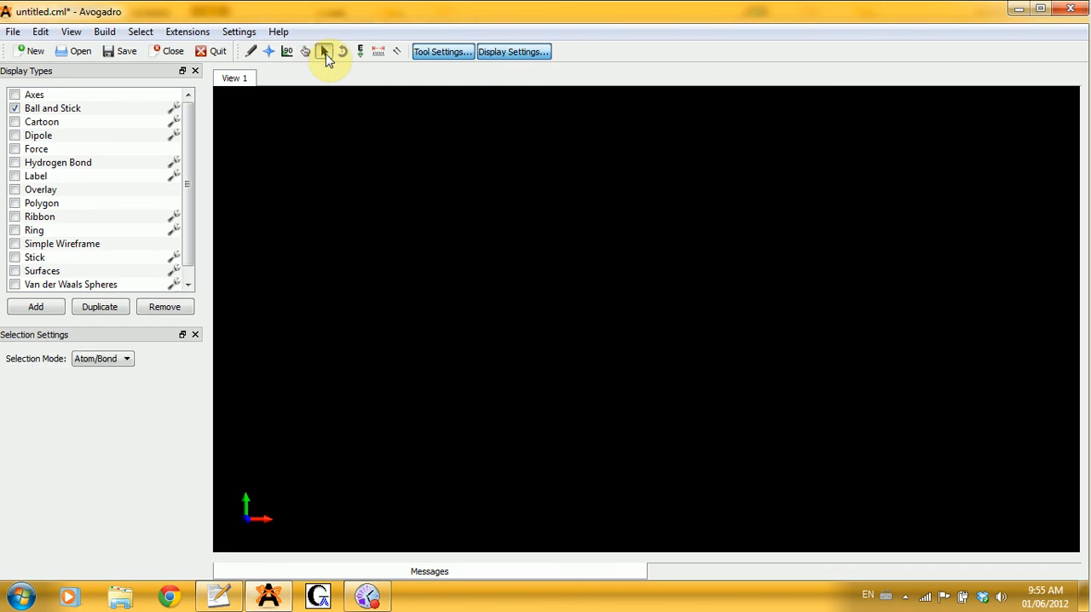
{"action": "mouse_move", "coordinate": [324, 51]}
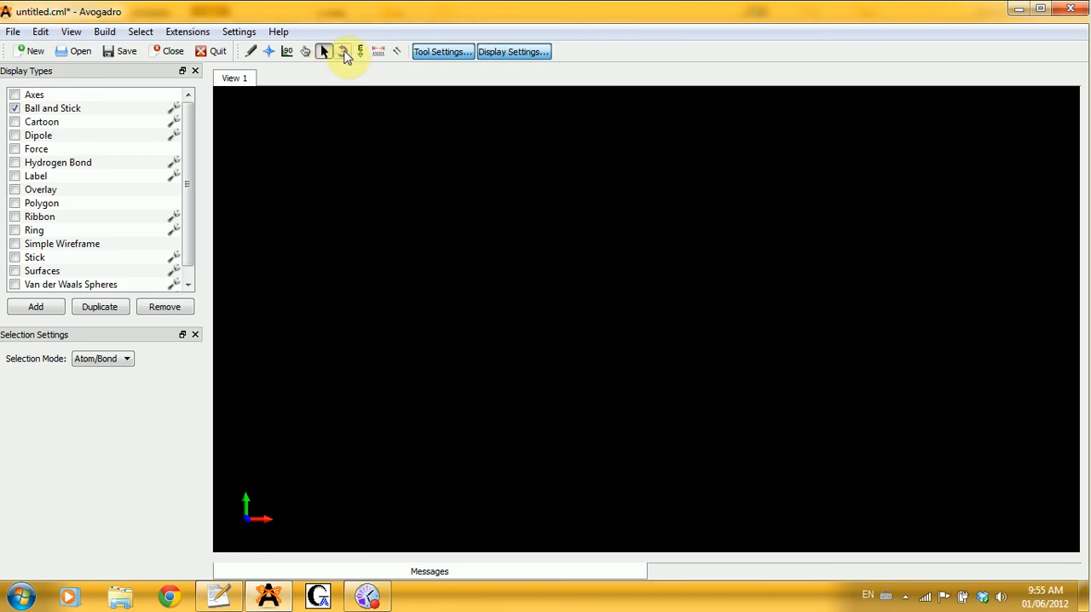
{"action": "left_click", "coordinate": [339, 51]}
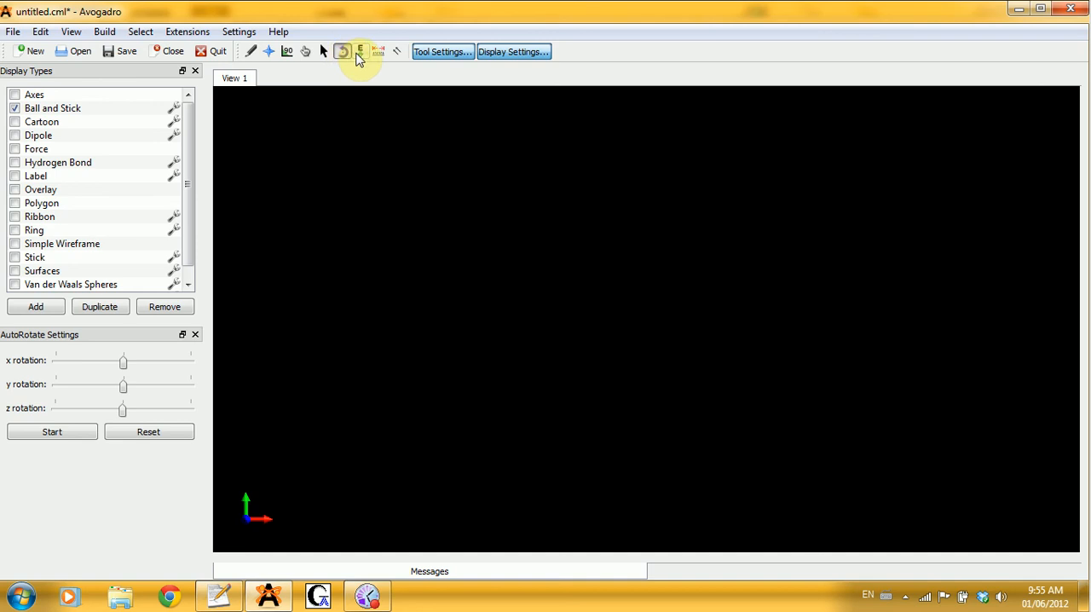
{"action": "left_click", "coordinate": [363, 51]}
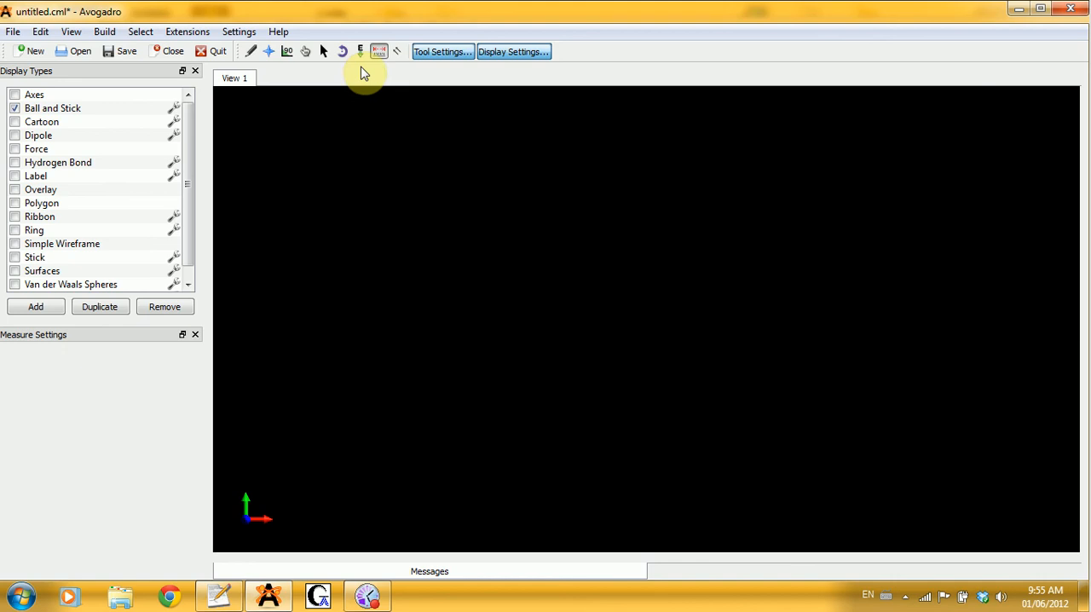
{"action": "mouse_move", "coordinate": [285, 66]}
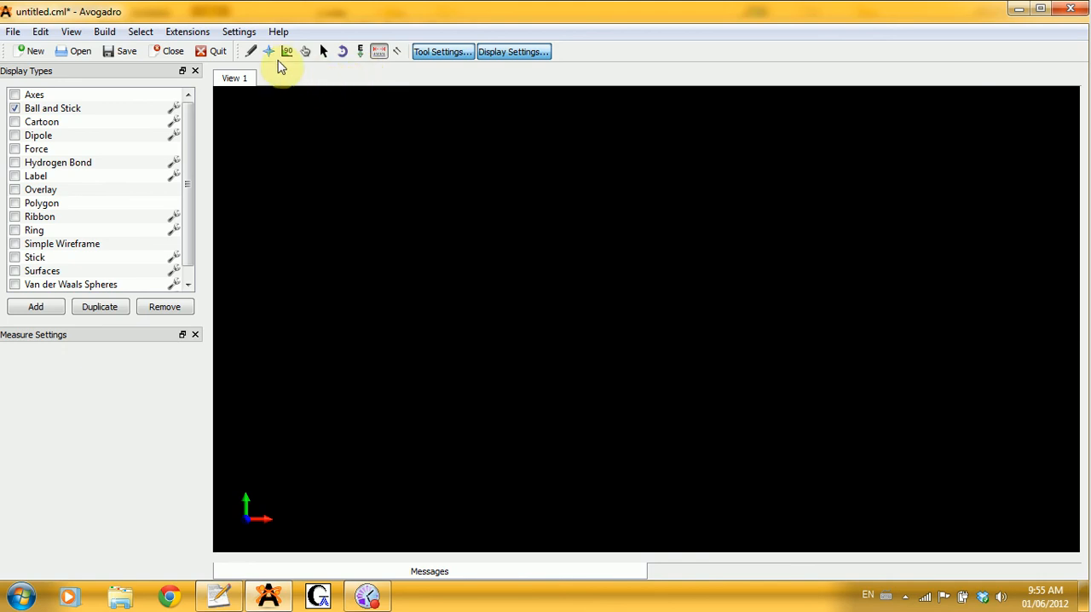
{"action": "mouse_move", "coordinate": [255, 54]}
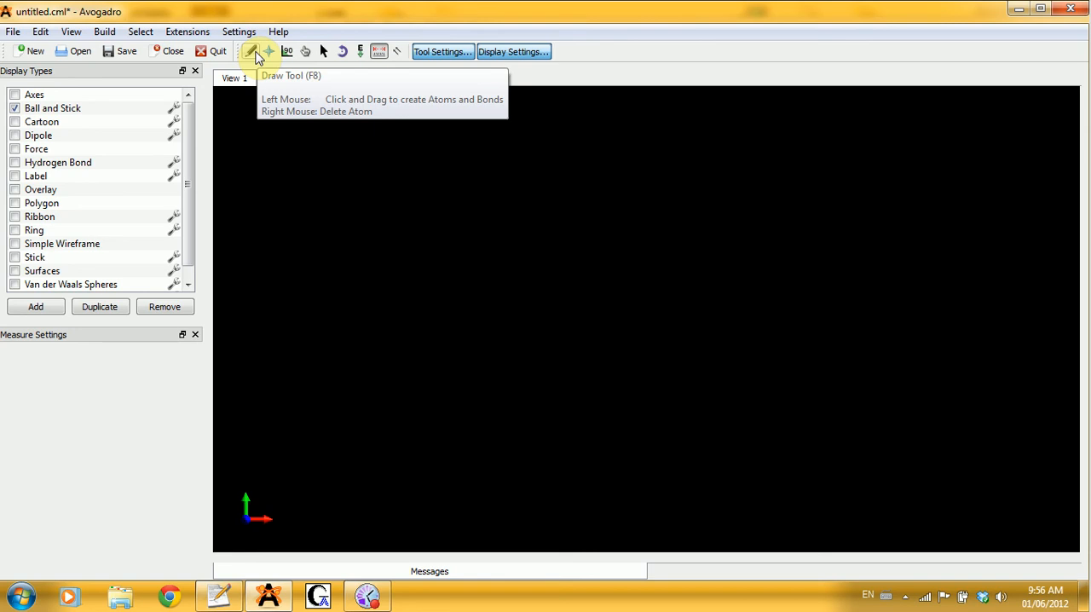
{"action": "mouse_move", "coordinate": [37, 32]}
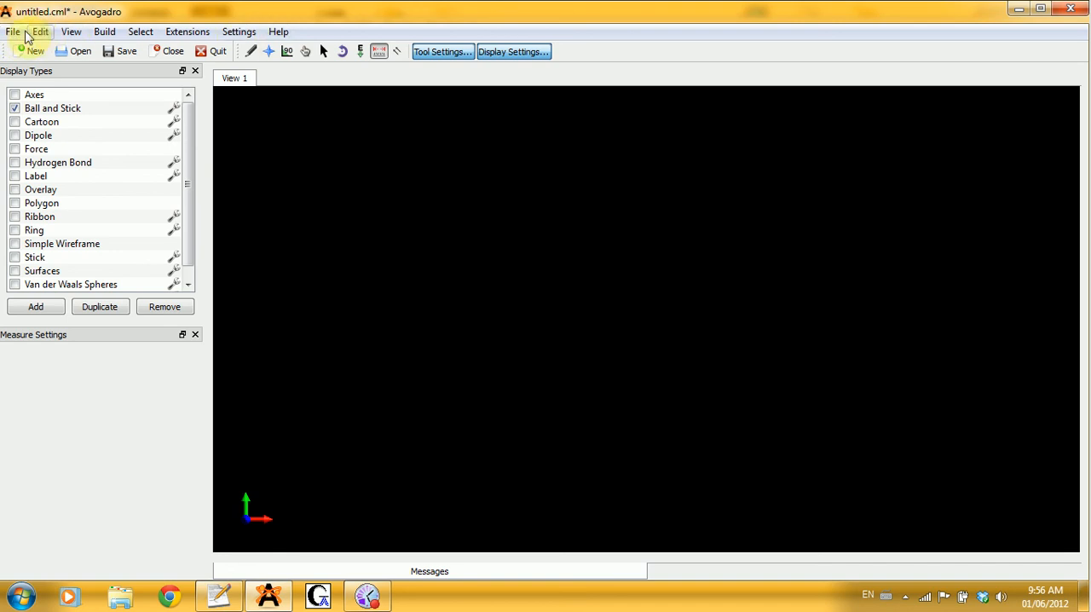
{"action": "left_click", "coordinate": [42, 31]}
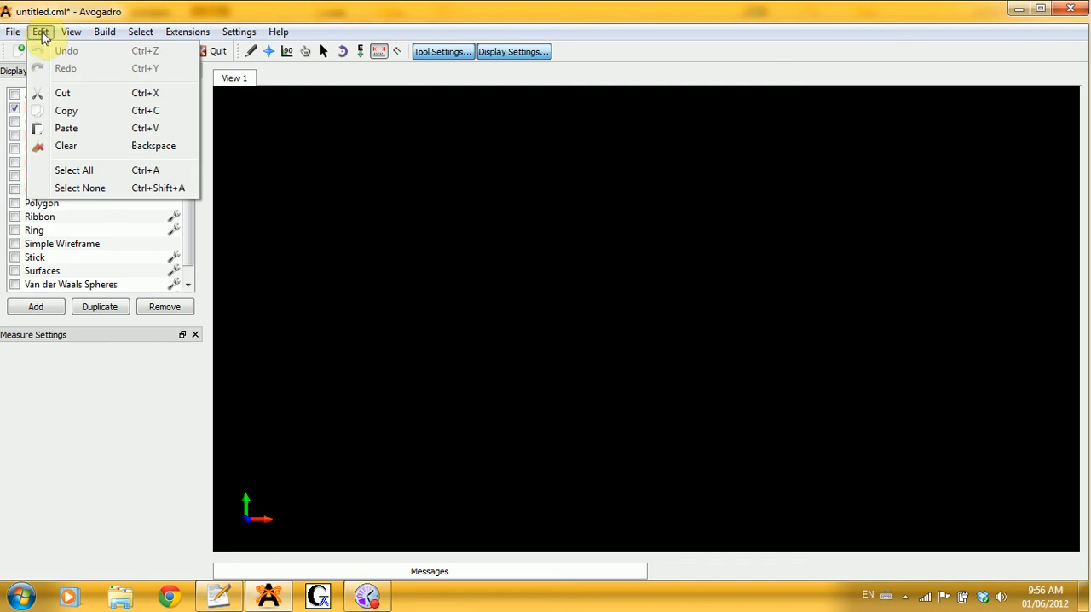
{"action": "left_click", "coordinate": [143, 32]}
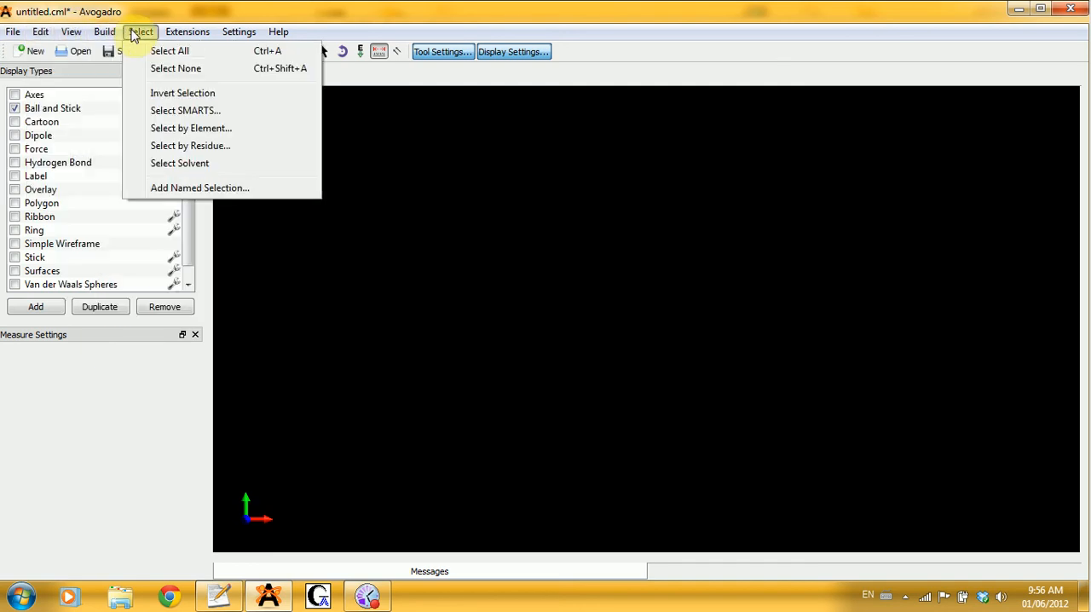
{"action": "left_click", "coordinate": [278, 31]}
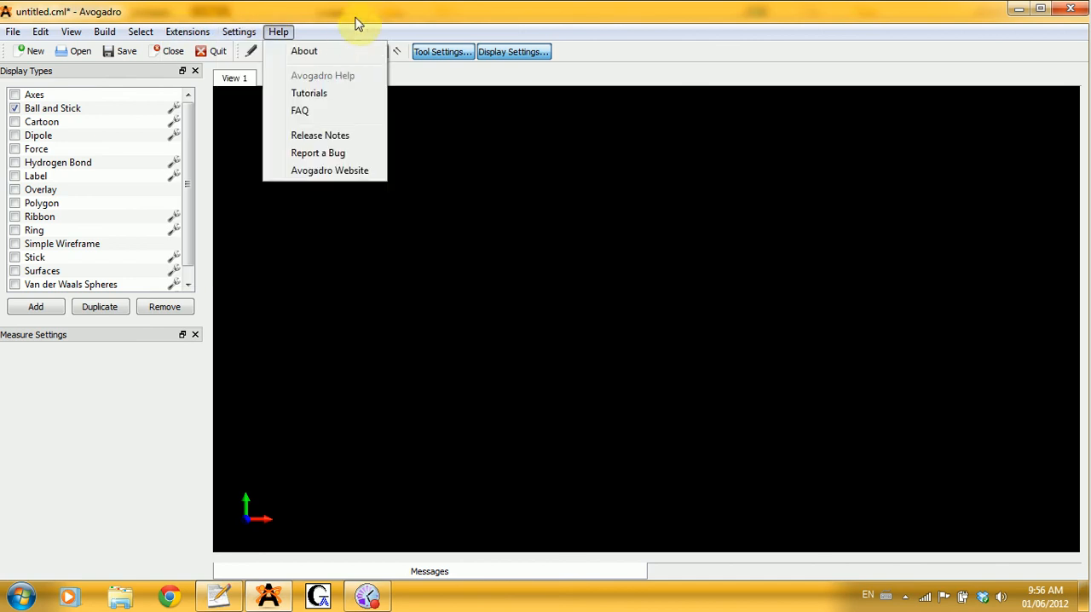
{"action": "left_click", "coordinate": [215, 596]}
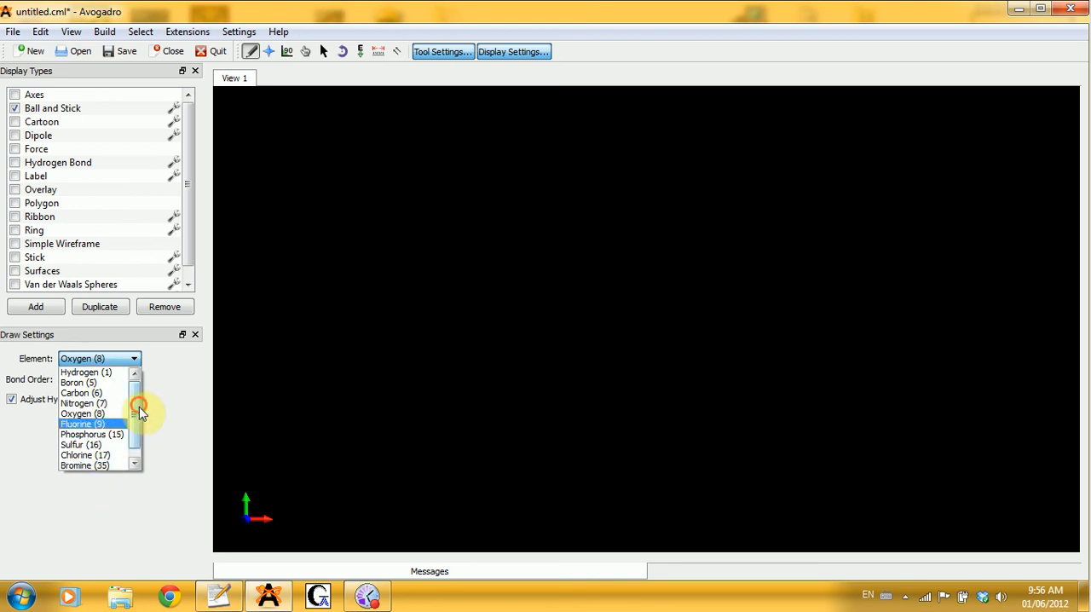
Review the full periodic table from the Element dropdown's Other… entry and close it.
{"action": "scroll", "scroll_direction": "down", "scroll_amount": 3}
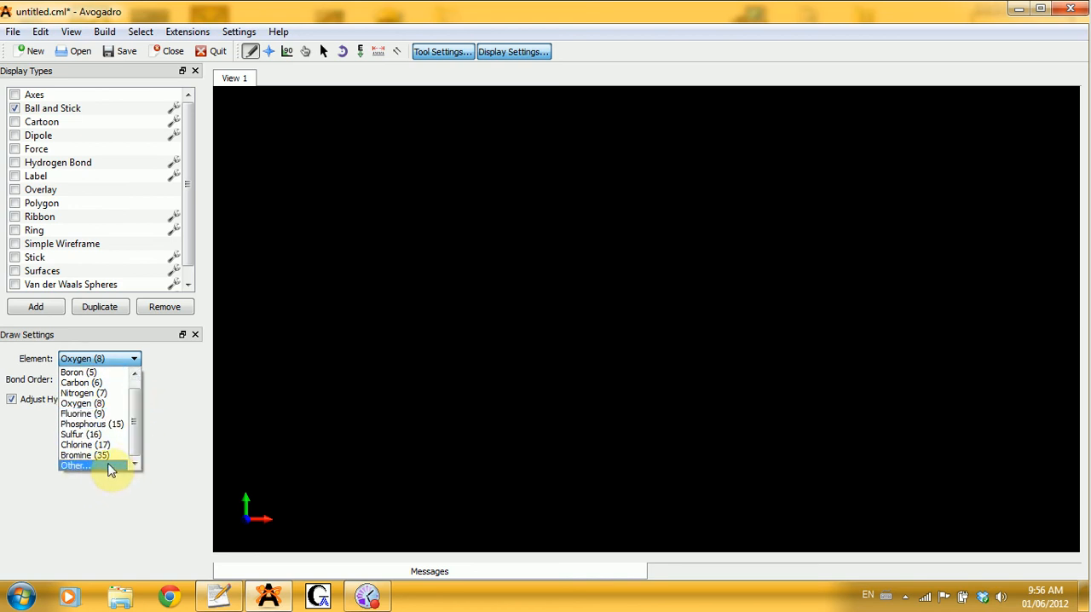
{"action": "left_click", "coordinate": [75, 465]}
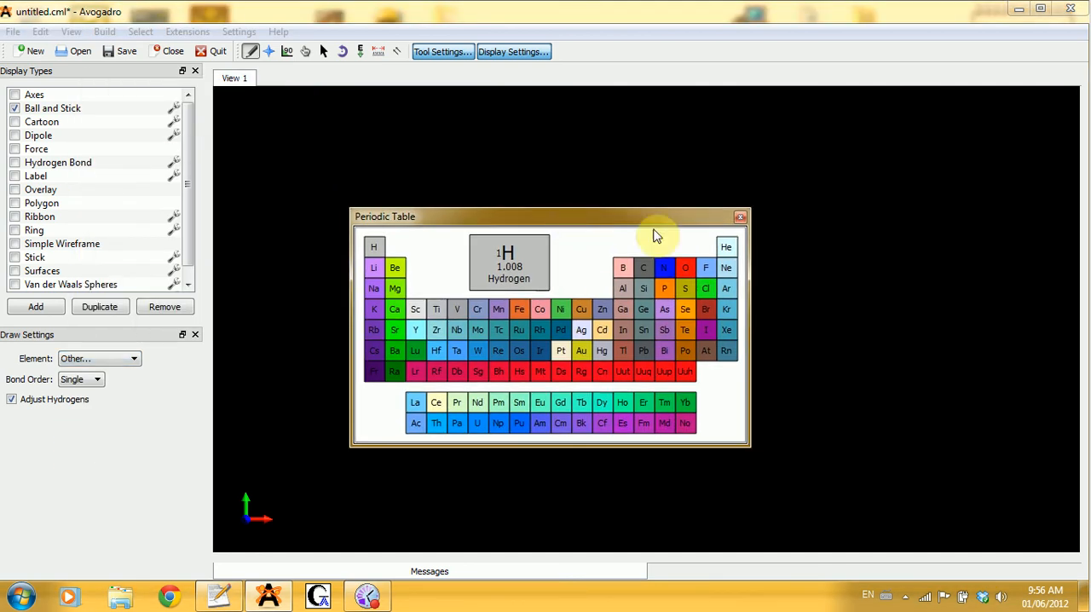
{"action": "mouse_move", "coordinate": [789, 211]}
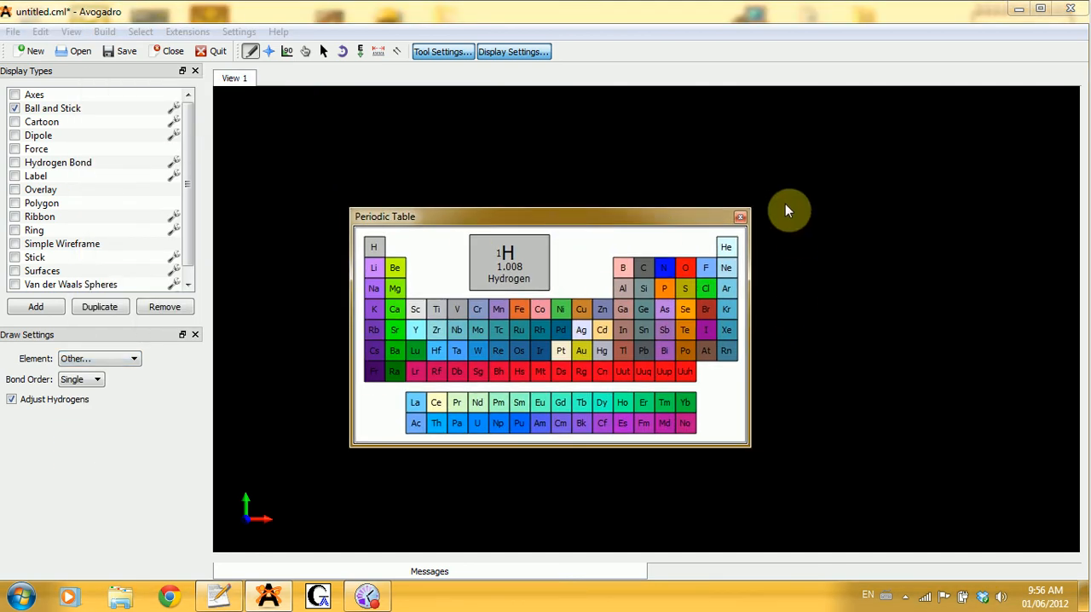
{"action": "mouse_move", "coordinate": [740, 218]}
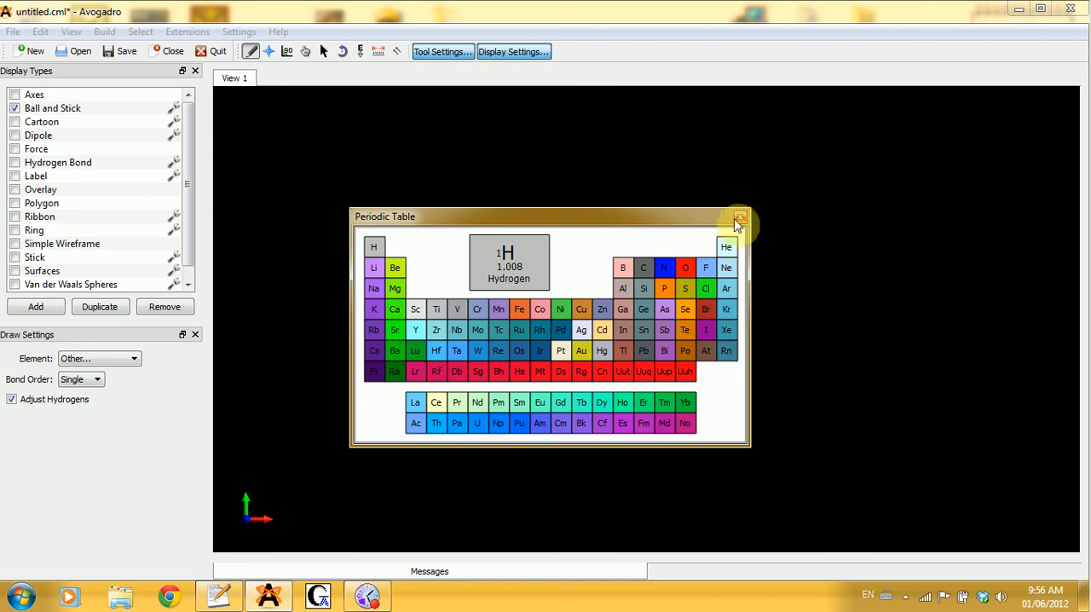
{"action": "left_click", "coordinate": [740, 218]}
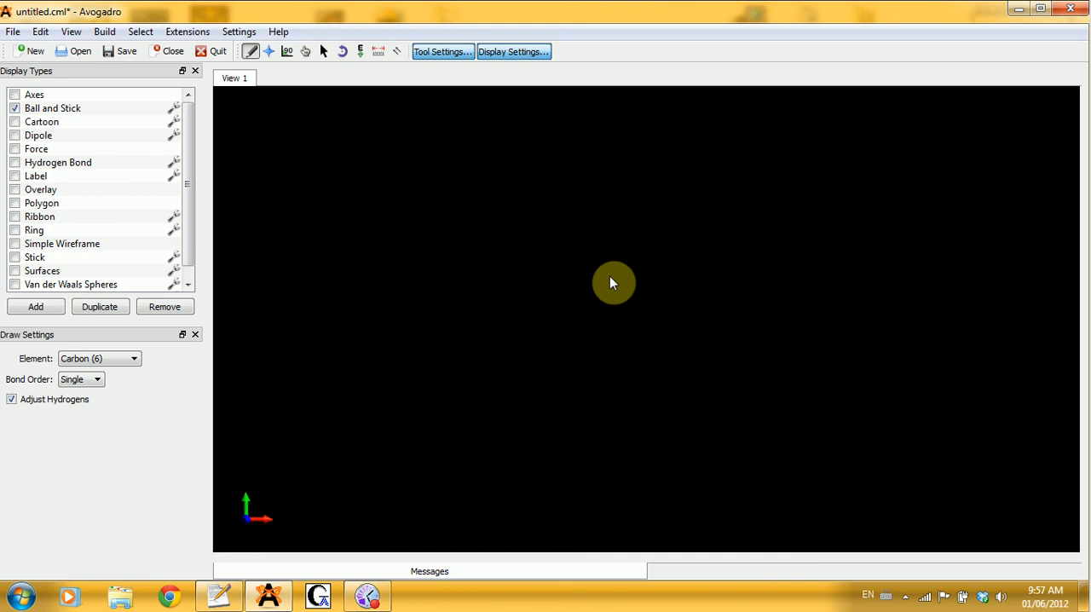
Place a carbon atom with its hydrogens at the centre of the workspace.
{"action": "left_click", "coordinate": [614, 281]}
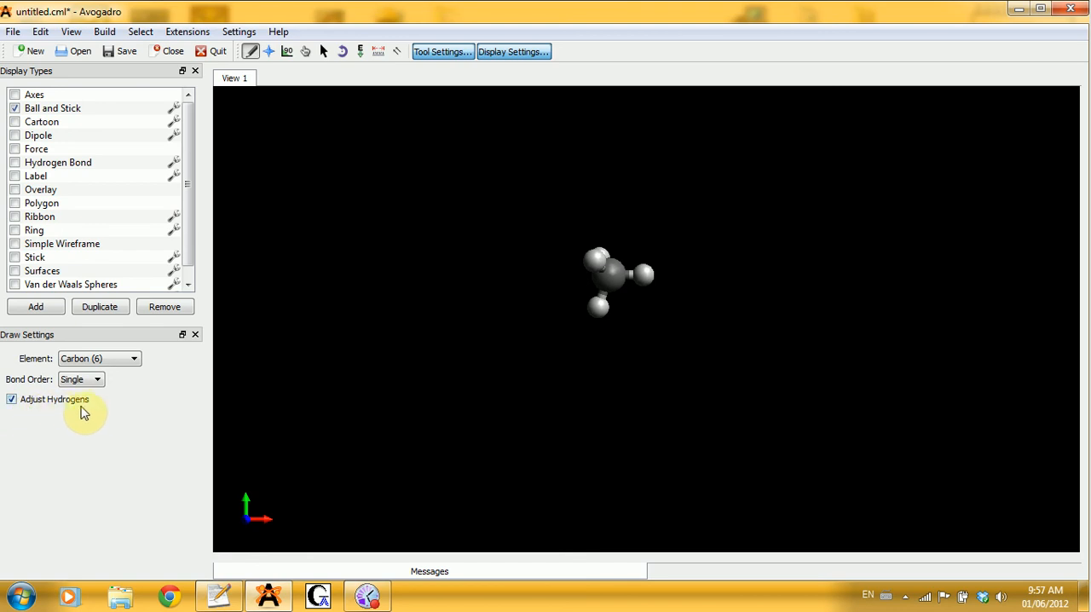
{"action": "mouse_move", "coordinate": [121, 430]}
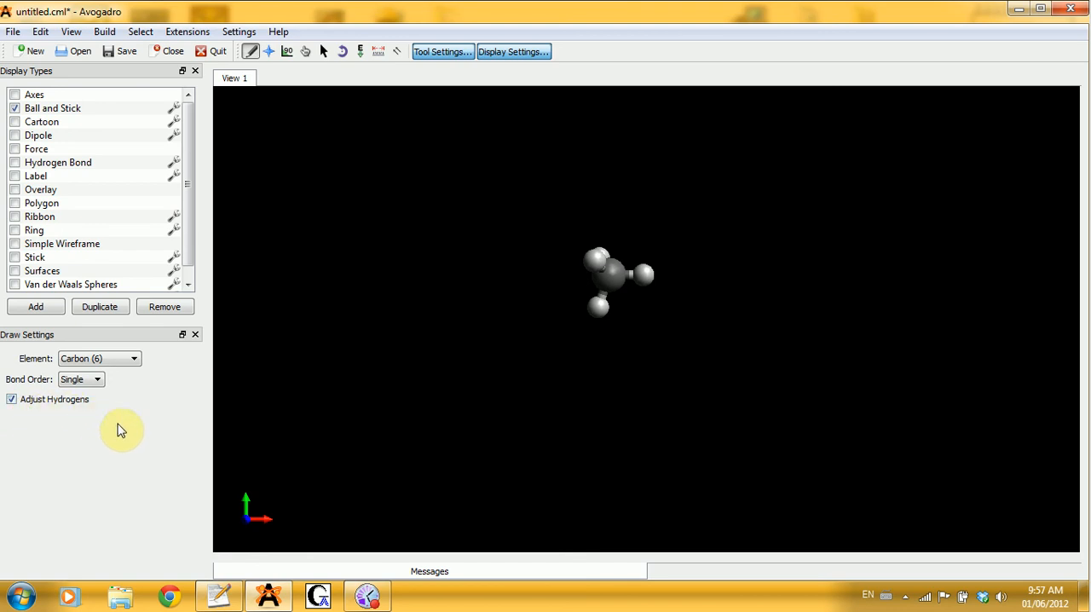
{"action": "mouse_move", "coordinate": [673, 150]}
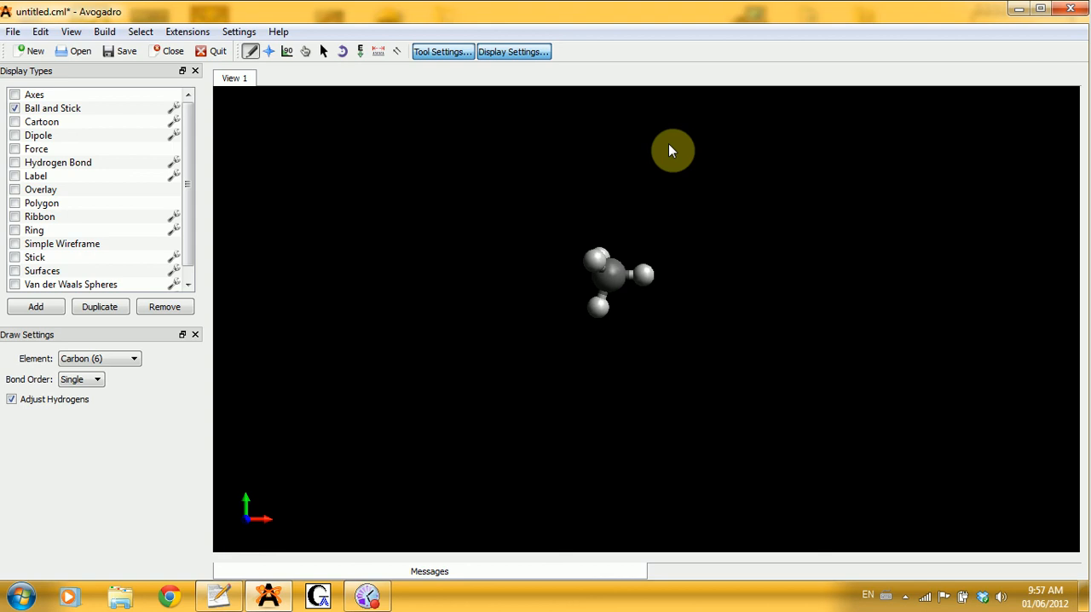
{"action": "mouse_move", "coordinate": [774, 273]}
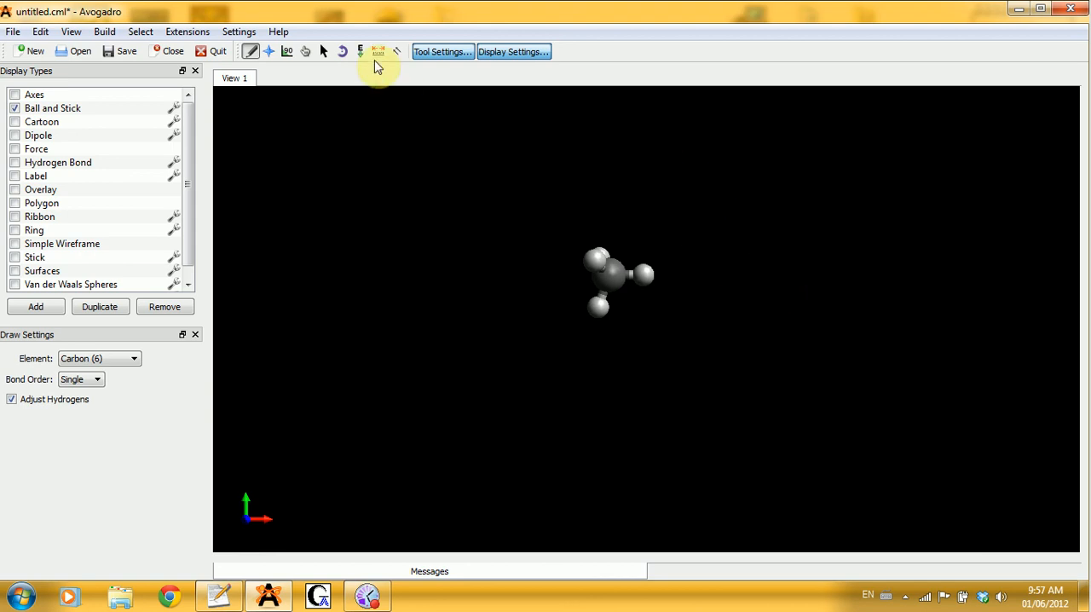
{"action": "mouse_move", "coordinate": [272, 53]}
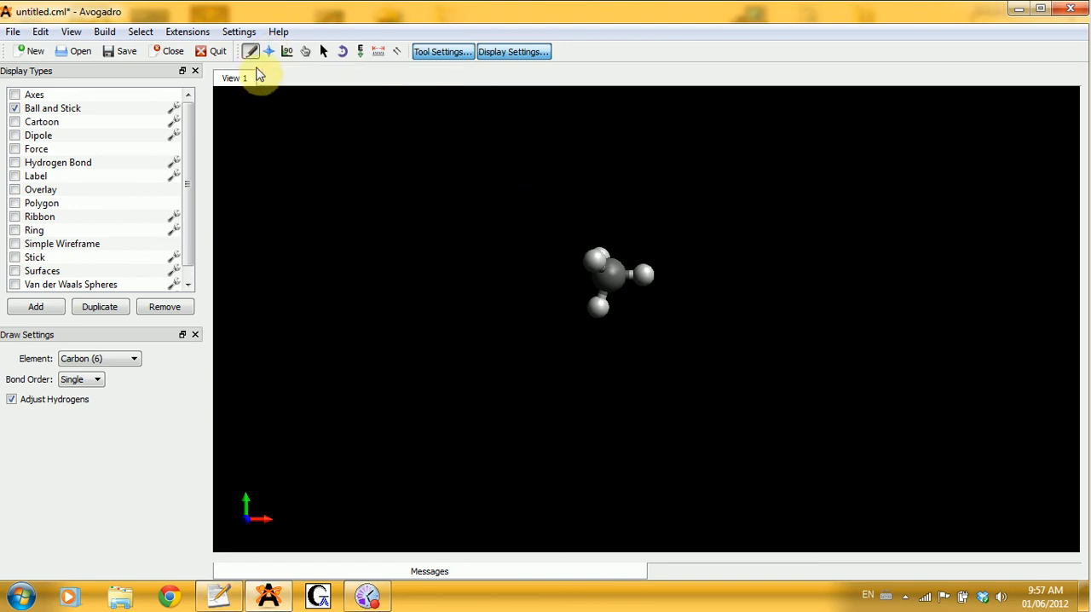
{"action": "mouse_move", "coordinate": [269, 51]}
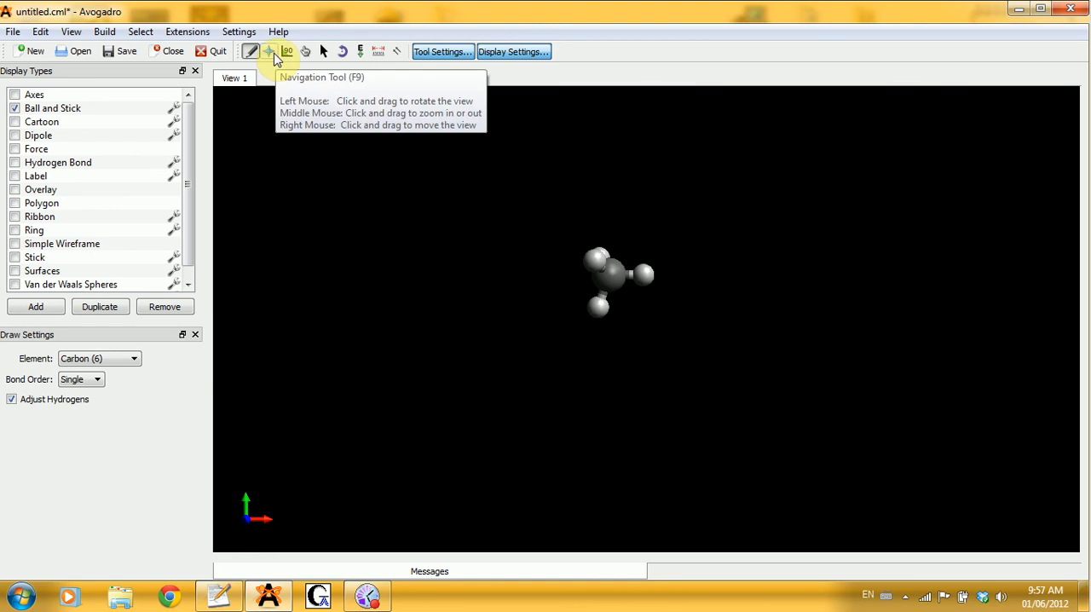
Rotate, enlarge and shift the methane molecule with the Navigation tool, then return to drawing.
{"action": "left_click", "coordinate": [271, 51]}
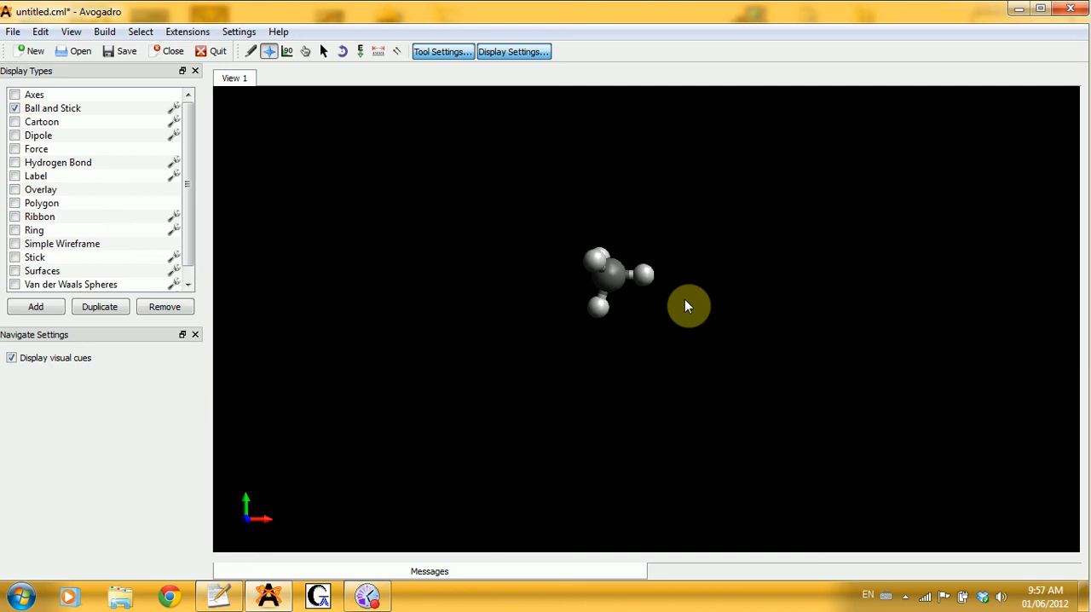
{"action": "mouse_move", "coordinate": [655, 201]}
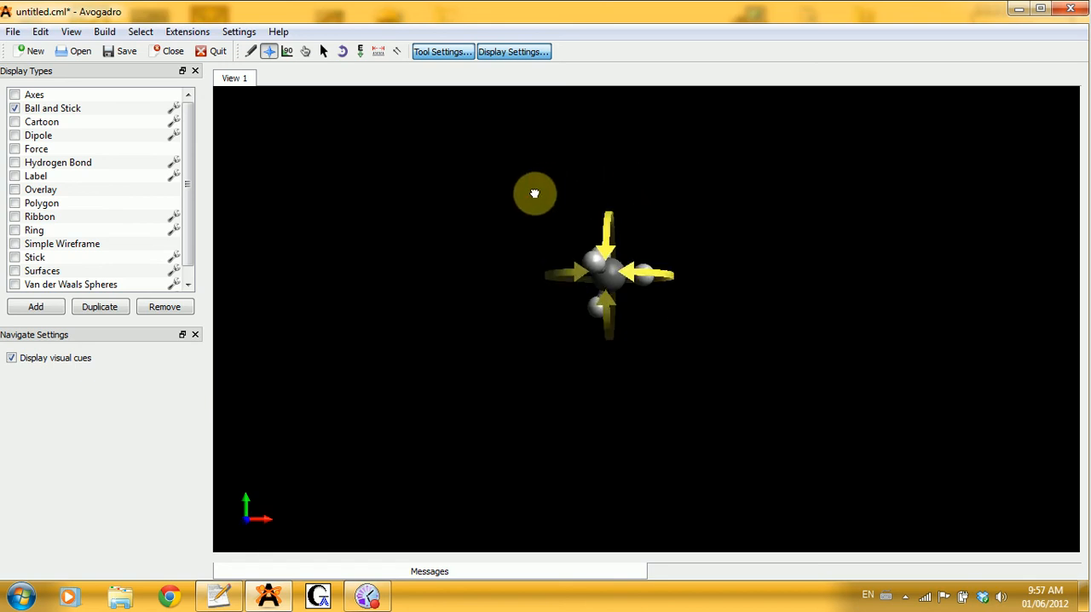
{"action": "left_click_drag", "start_coordinate": [535, 192], "coordinate": [744, 112]}
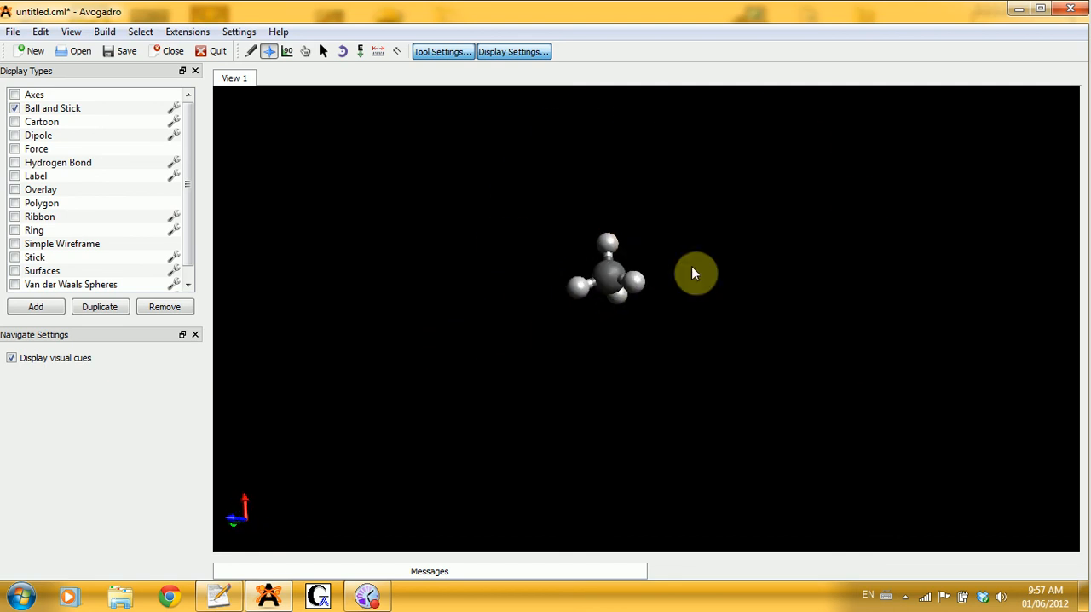
{"action": "mouse_move", "coordinate": [665, 402]}
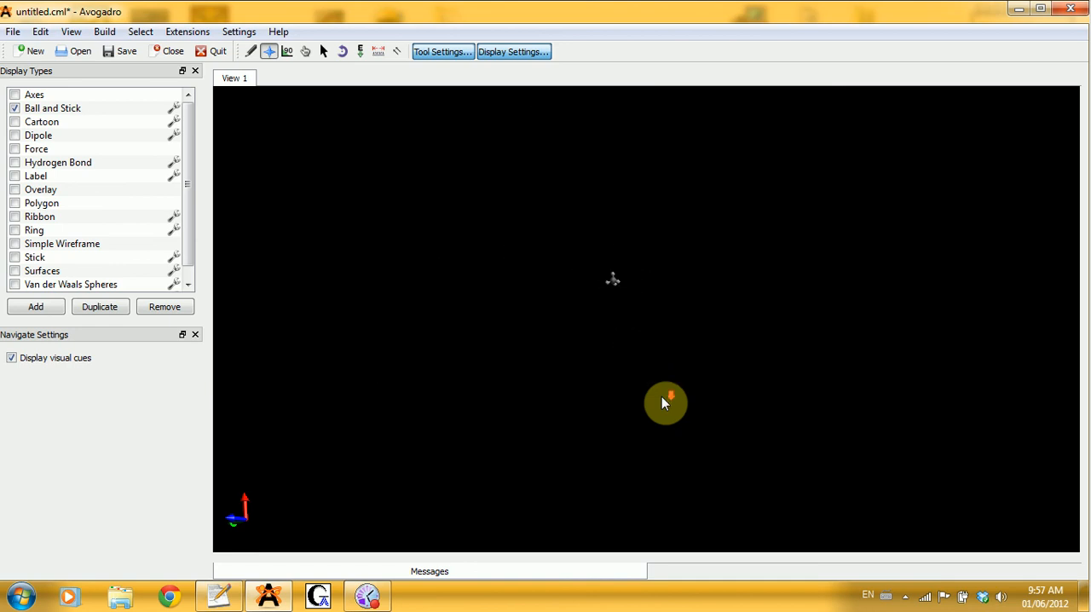
{"action": "left_click", "coordinate": [612, 279]}
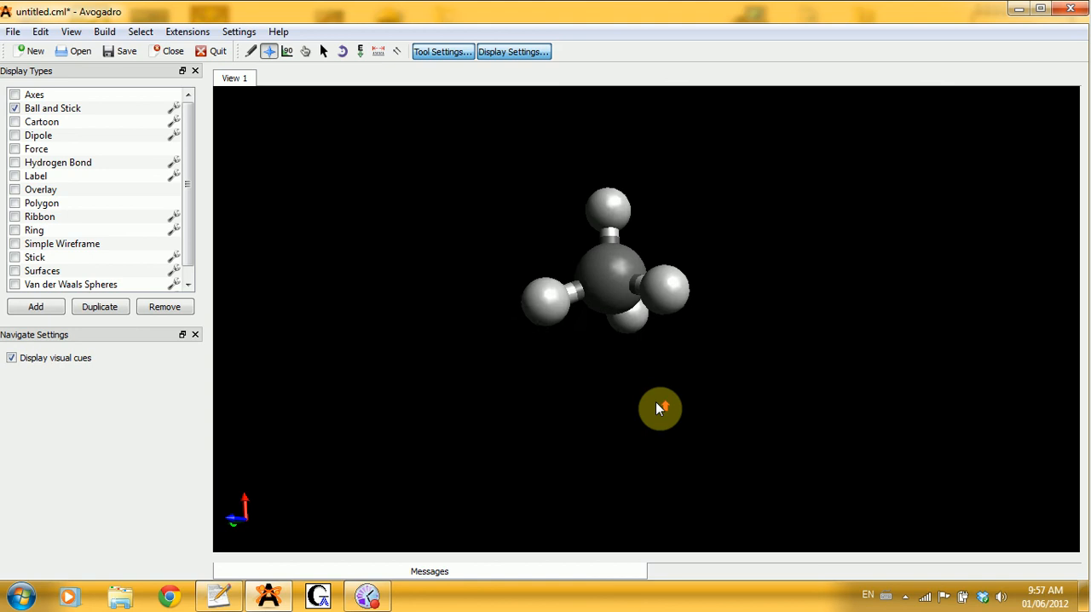
{"action": "left_click_drag", "start_coordinate": [661, 408], "coordinate": [694, 229]}
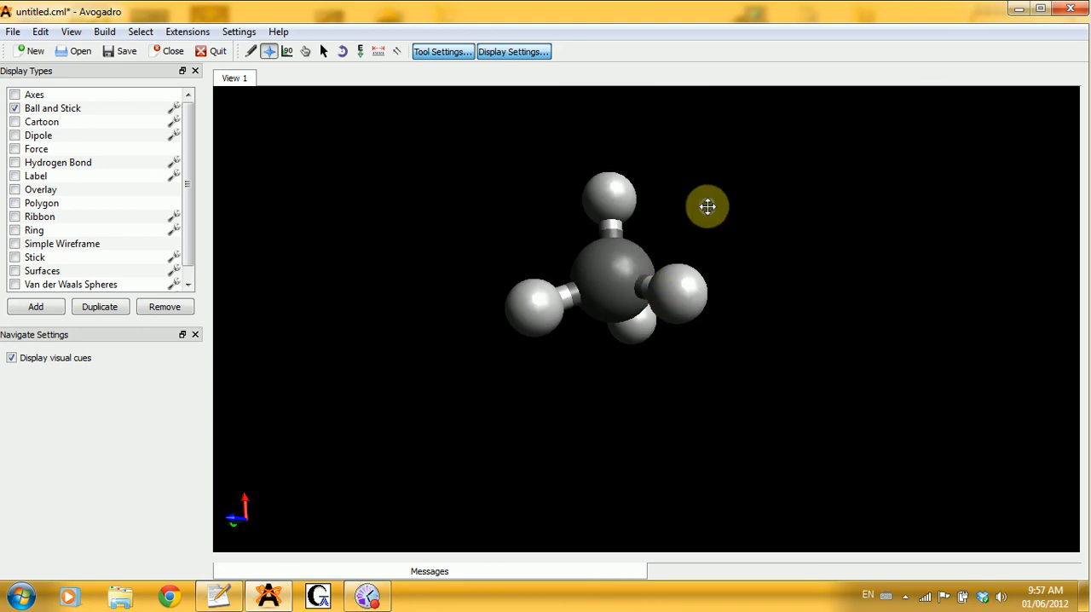
{"action": "left_click_drag", "start_coordinate": [708, 206], "coordinate": [797, 219]}
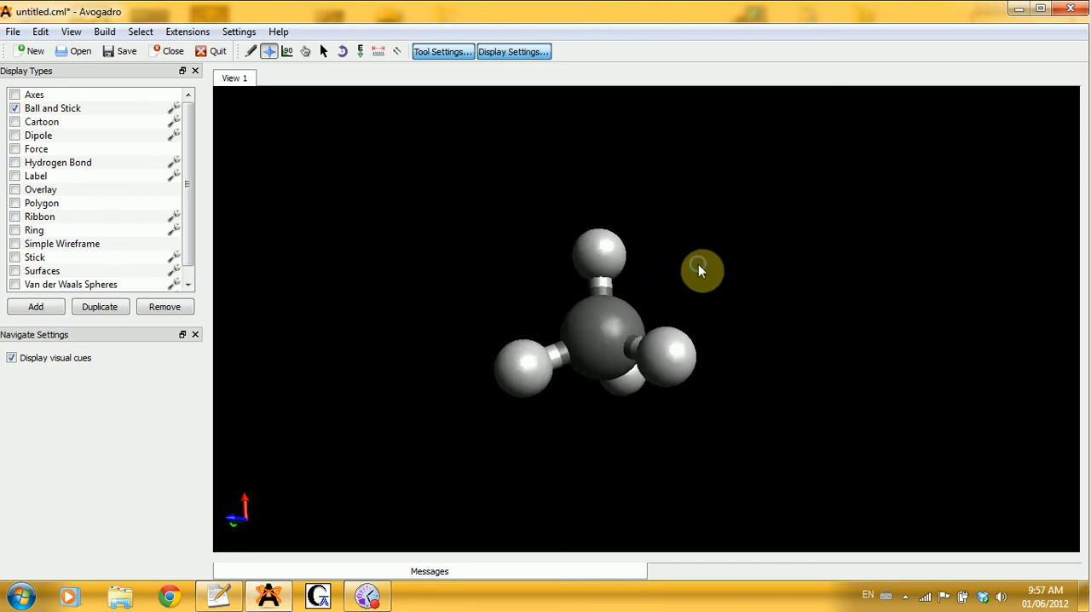
{"action": "mouse_move", "coordinate": [235, 64]}
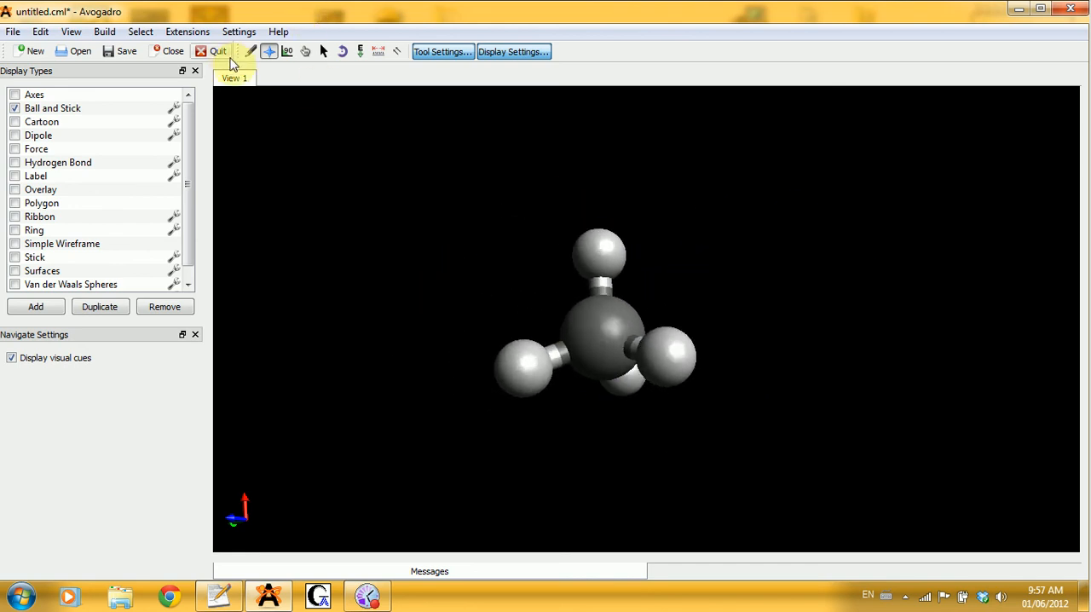
{"action": "left_click", "coordinate": [250, 51]}
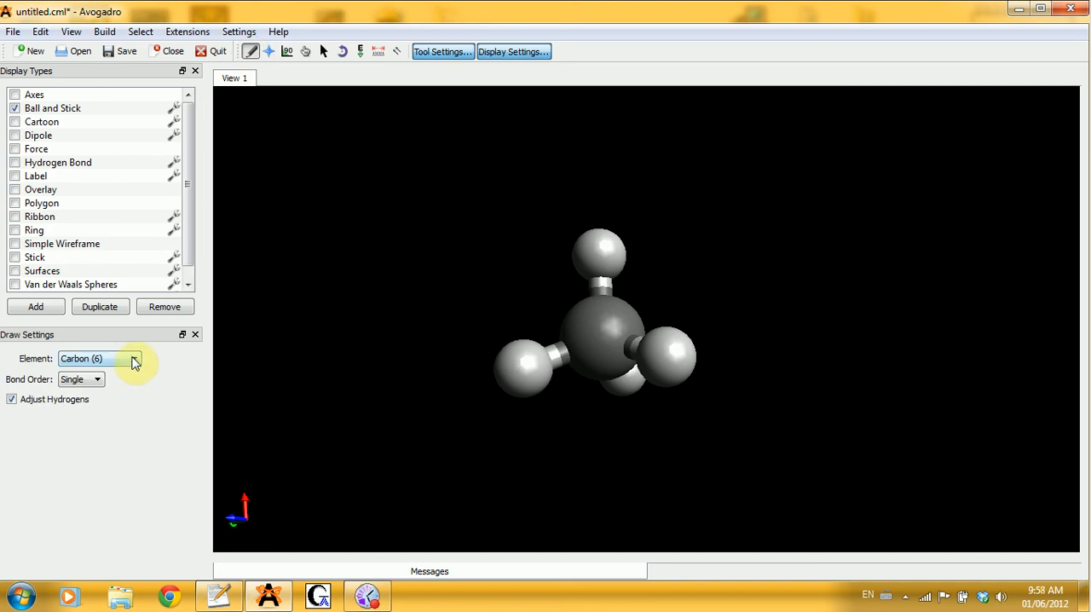
Set oxygen as the drawing element to form methanol and rotate the result for inspection.
{"action": "left_click", "coordinate": [133, 359]}
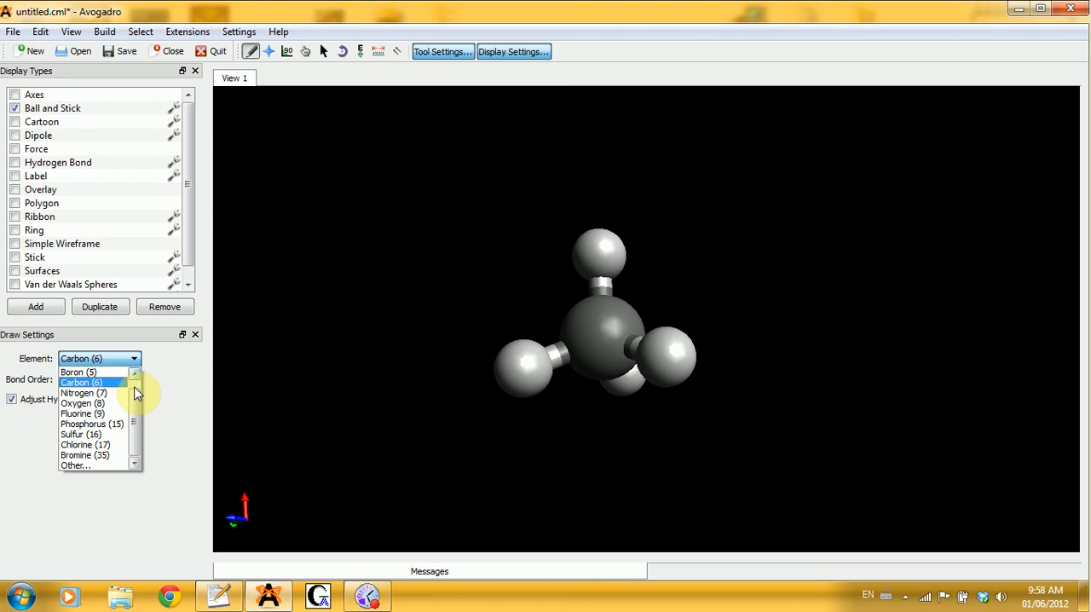
{"action": "left_click", "coordinate": [83, 403]}
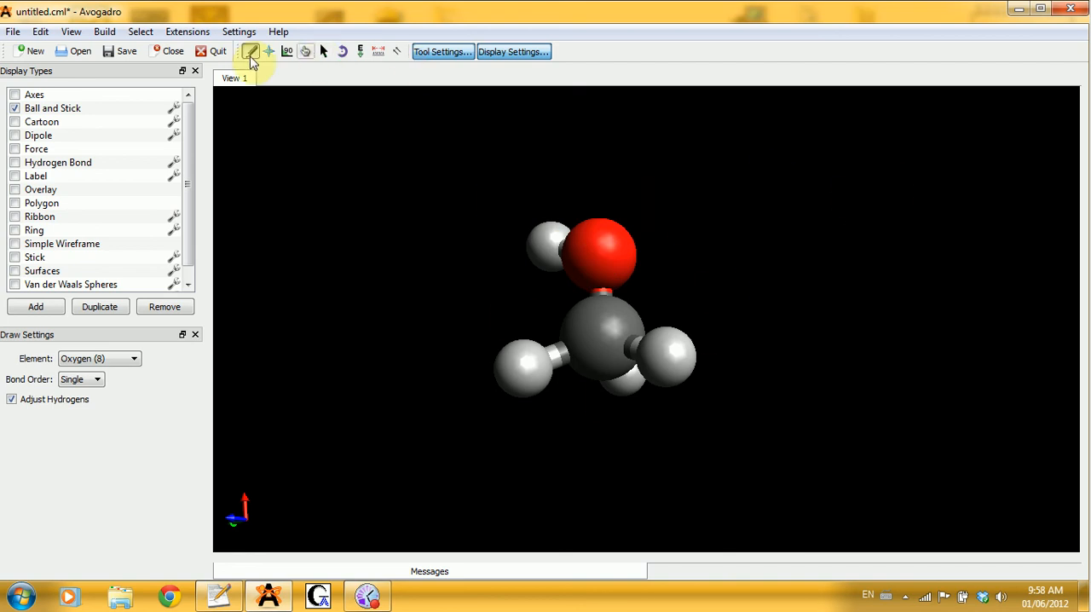
{"action": "left_click", "coordinate": [270, 51]}
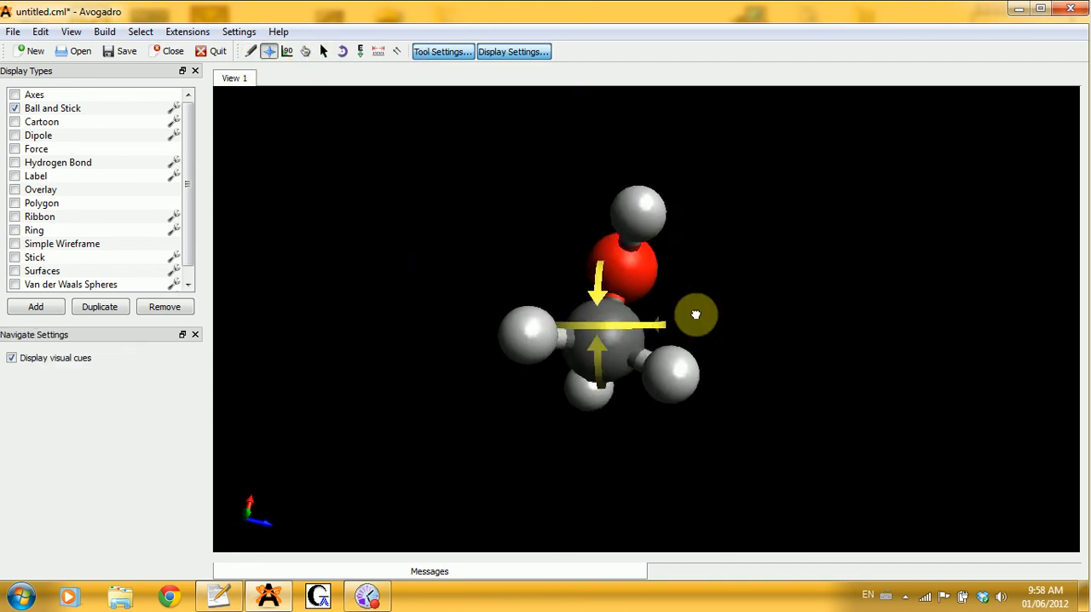
{"action": "left_click_drag", "start_coordinate": [695, 313], "coordinate": [712, 347]}
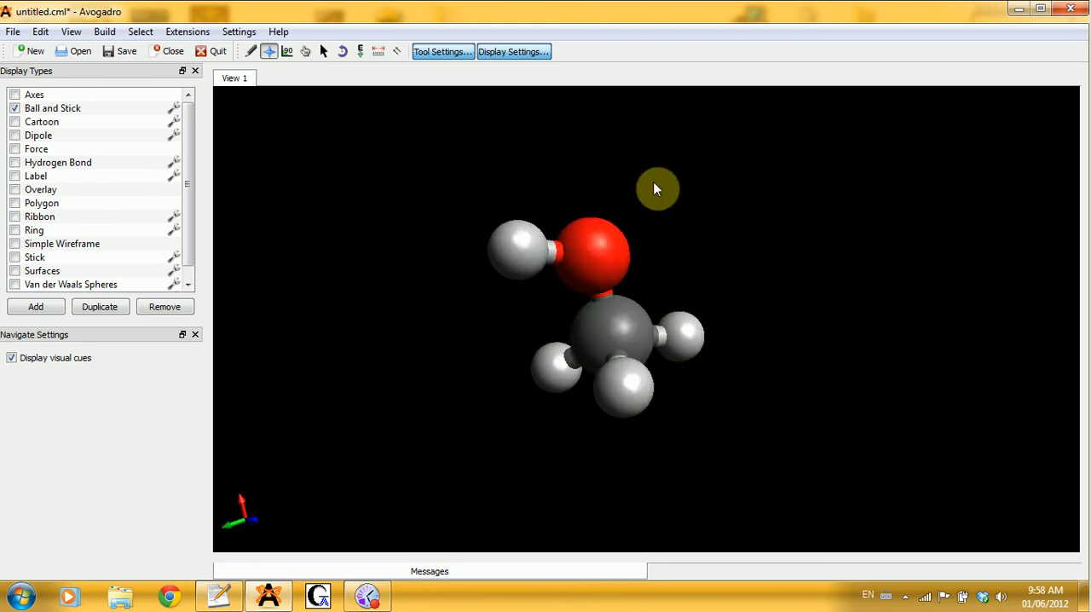
{"action": "mouse_move", "coordinate": [665, 75]}
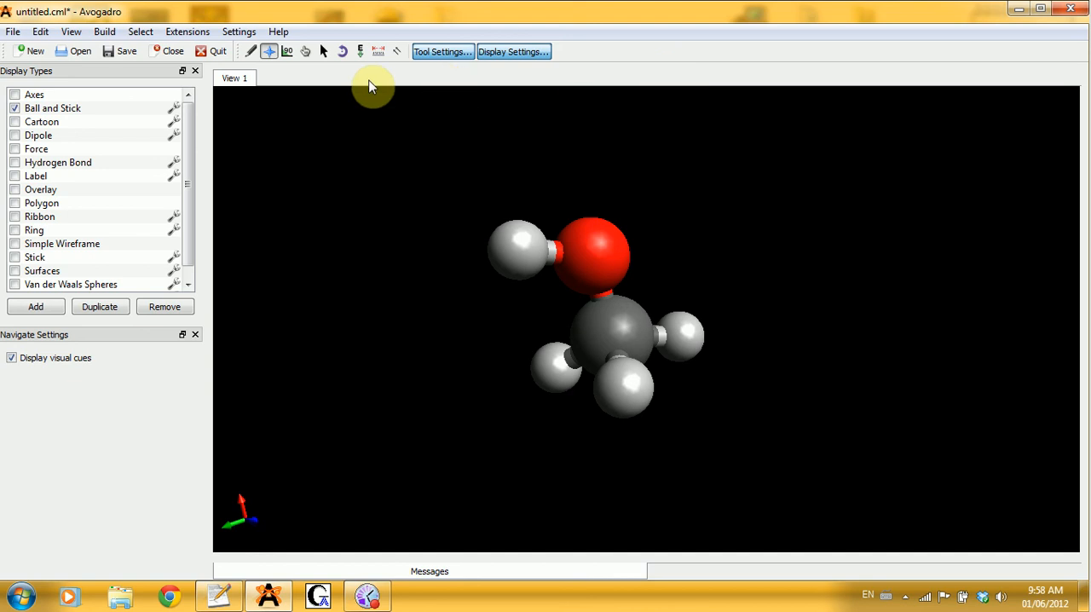
{"action": "mouse_move", "coordinate": [546, 205]}
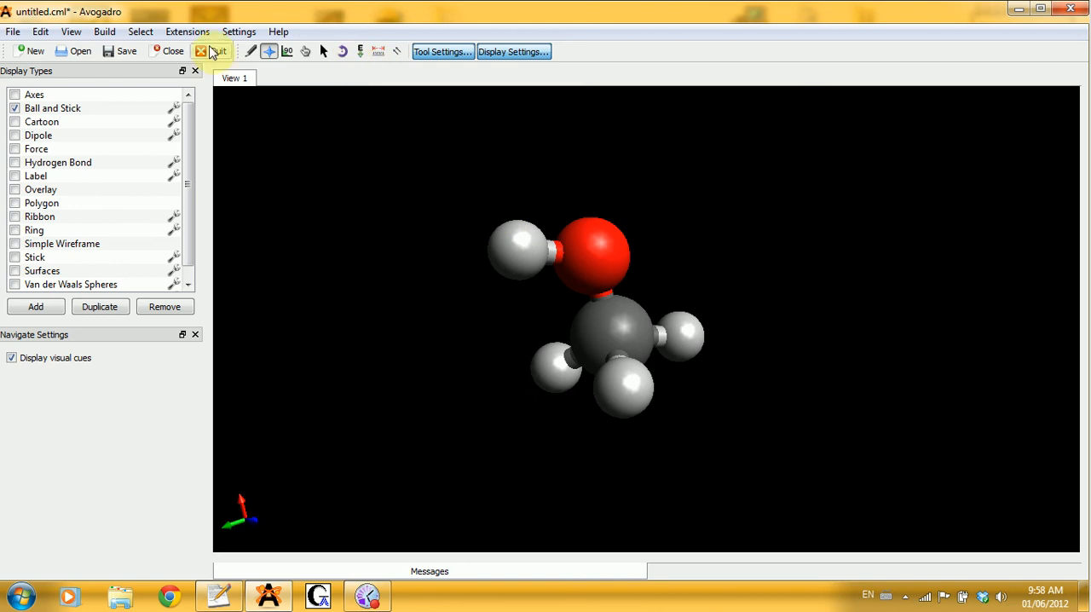
Return to the Draw tool with carbon as the element for editing the C–O bond.
{"action": "left_click", "coordinate": [187, 31]}
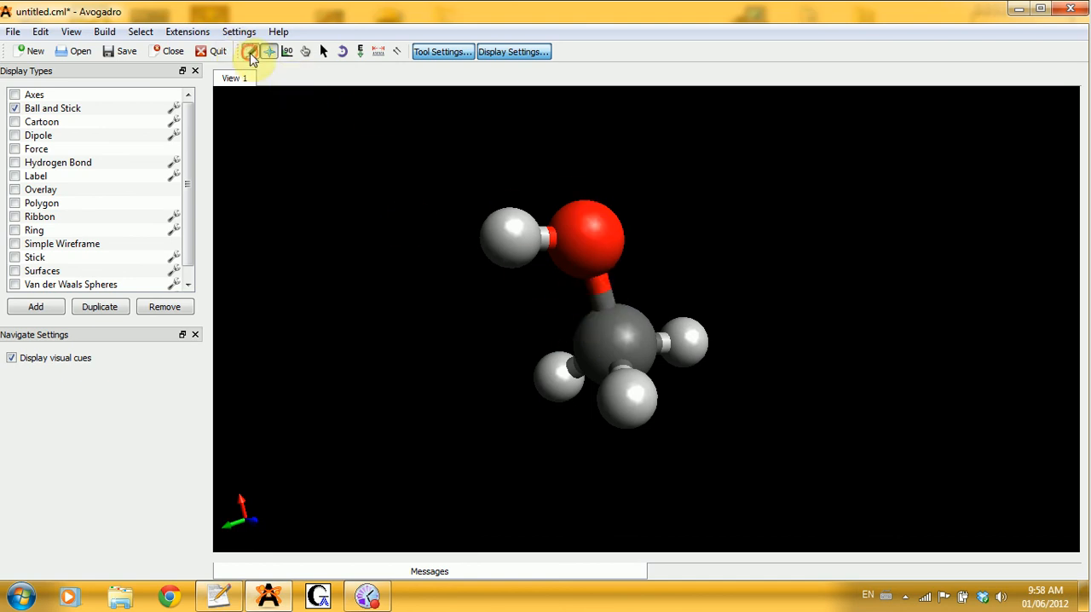
{"action": "left_click", "coordinate": [250, 51]}
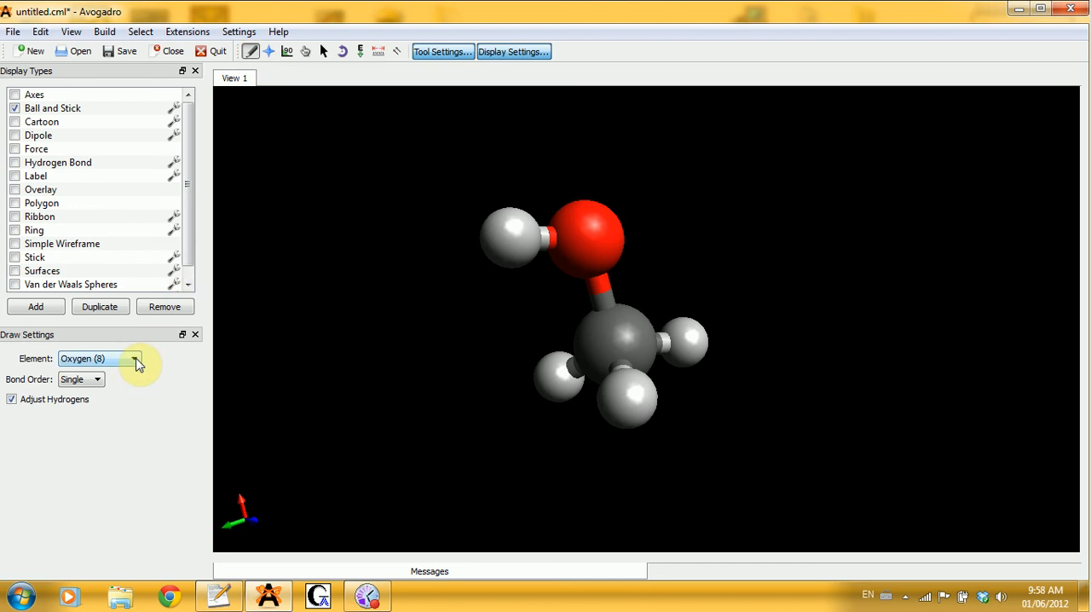
{"action": "left_click", "coordinate": [134, 359]}
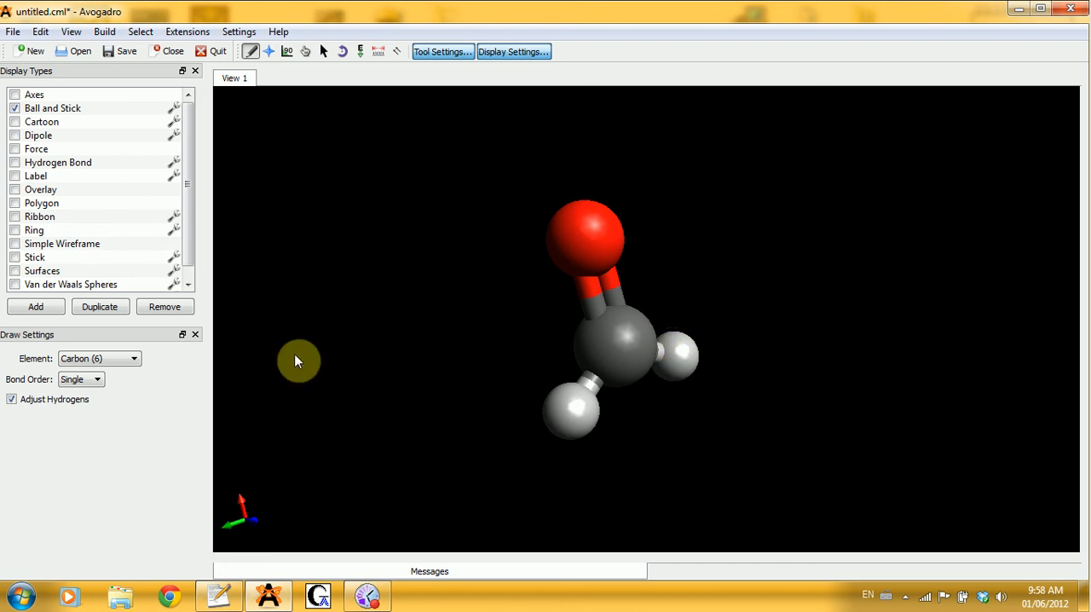
Set the drawing Bond Order to Double and rotate the formaldehyde molecule to inspect it.
{"action": "left_click", "coordinate": [81, 379]}
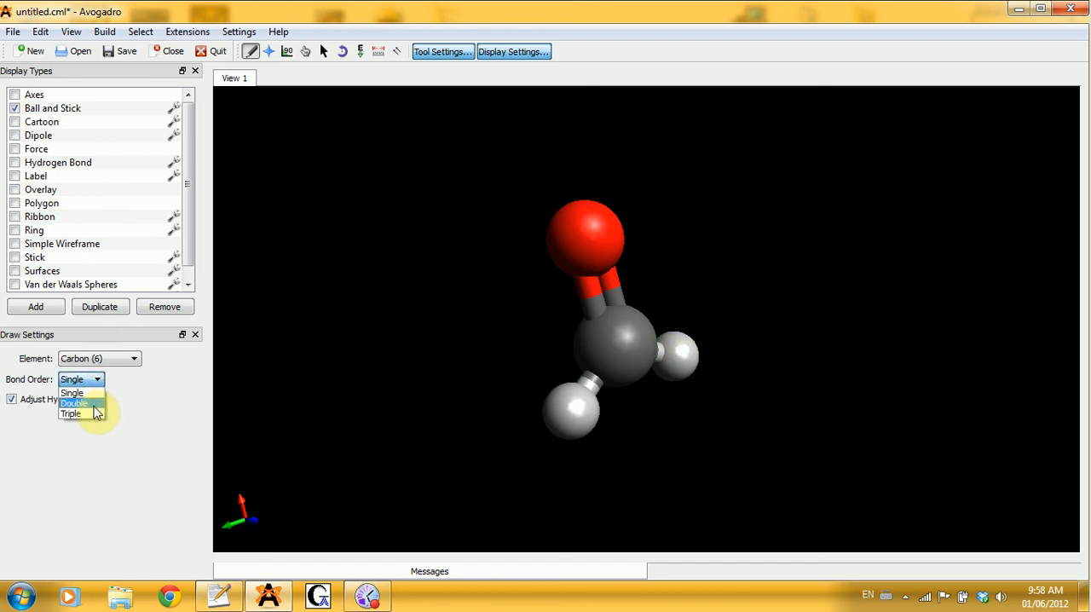
{"action": "left_click", "coordinate": [73, 403]}
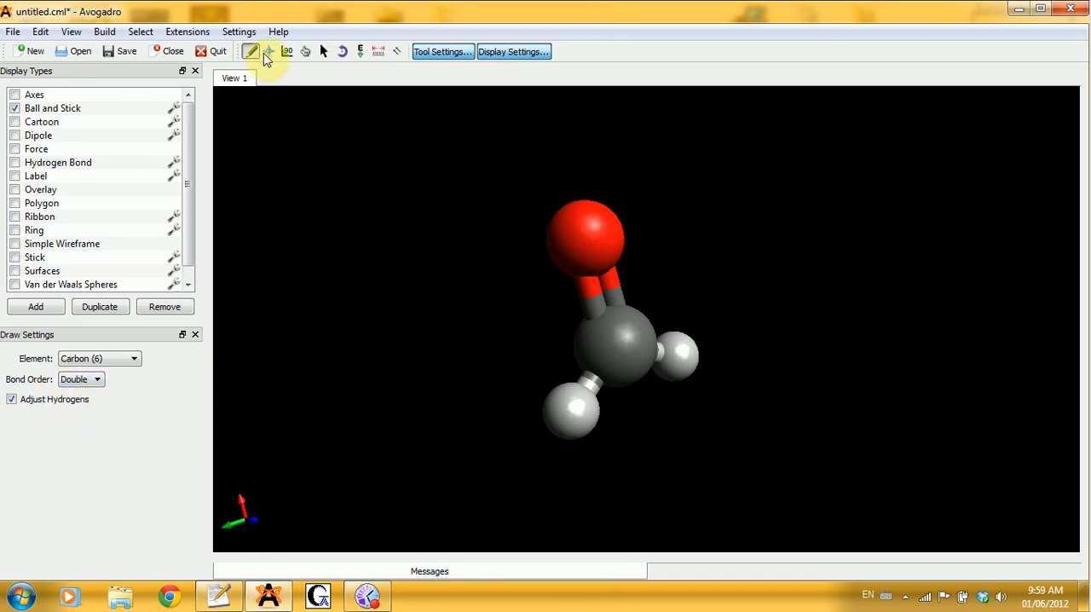
{"action": "left_click", "coordinate": [270, 51]}
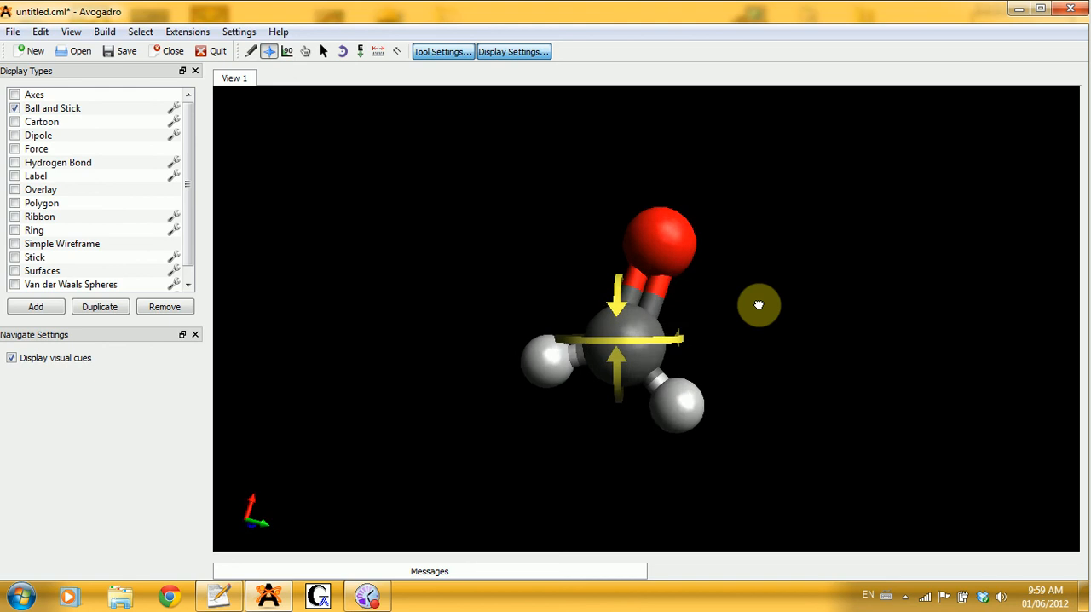
{"action": "left_click_drag", "start_coordinate": [759, 305], "coordinate": [533, 130]}
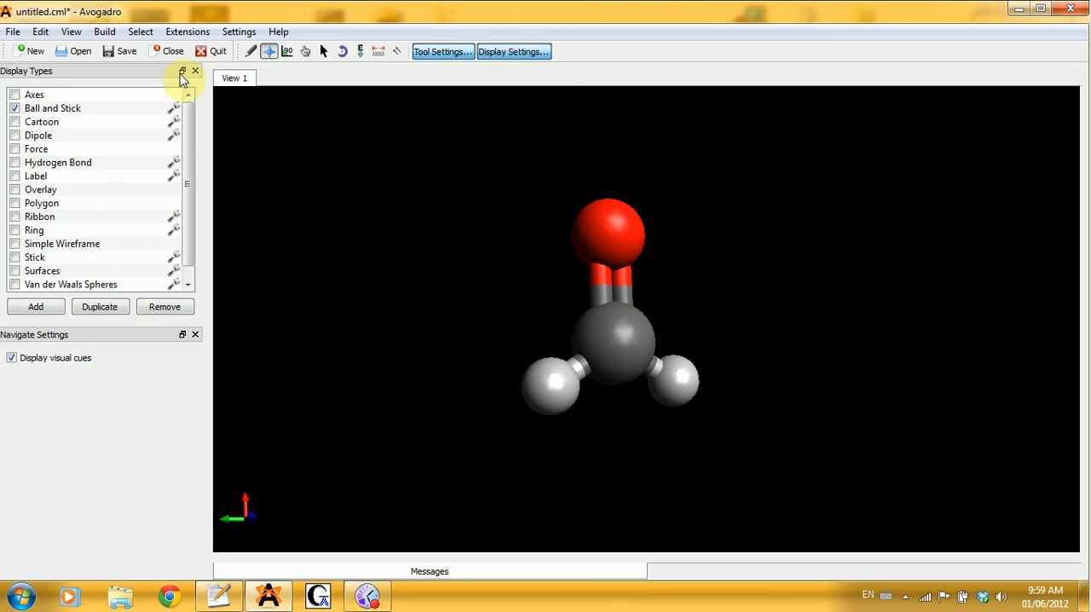
Browse the View menu, then the Edit menu to reach Undo Change Bond Order.
{"action": "left_click", "coordinate": [71, 32]}
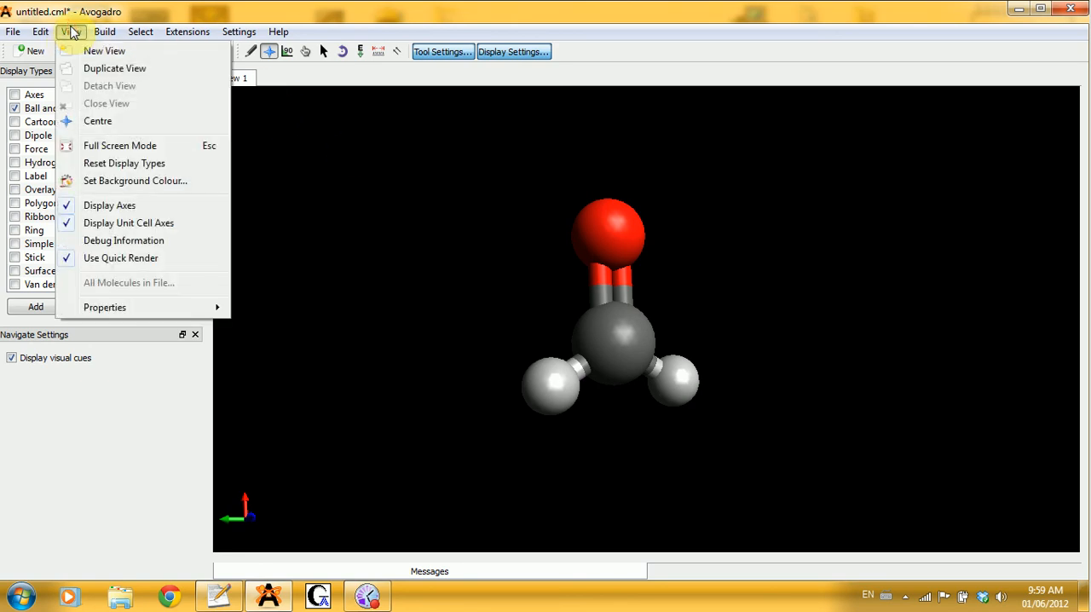
{"action": "left_click", "coordinate": [42, 31]}
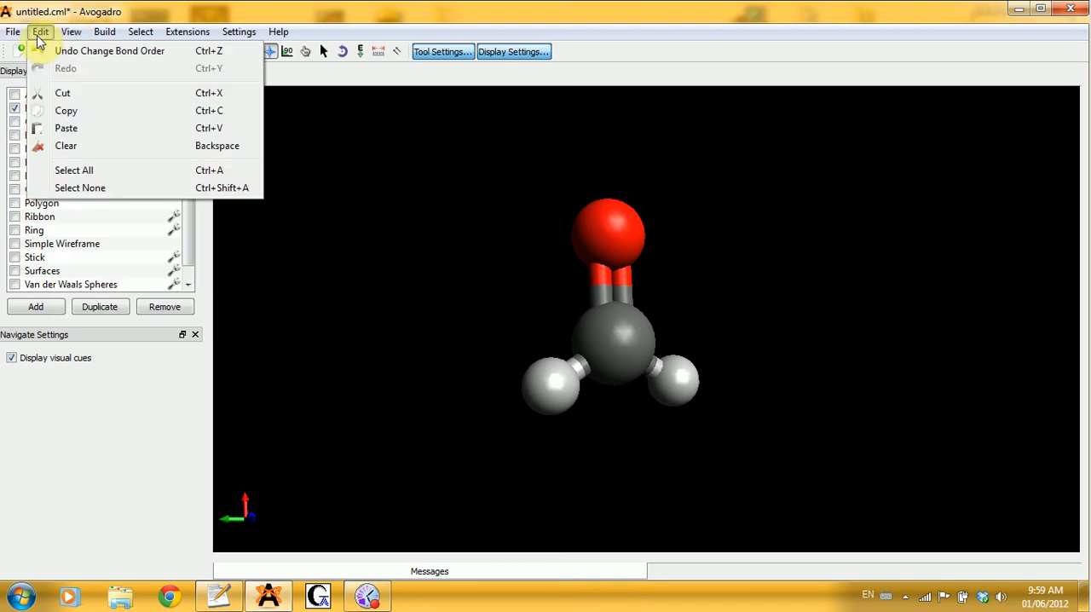
{"action": "mouse_move", "coordinate": [137, 53]}
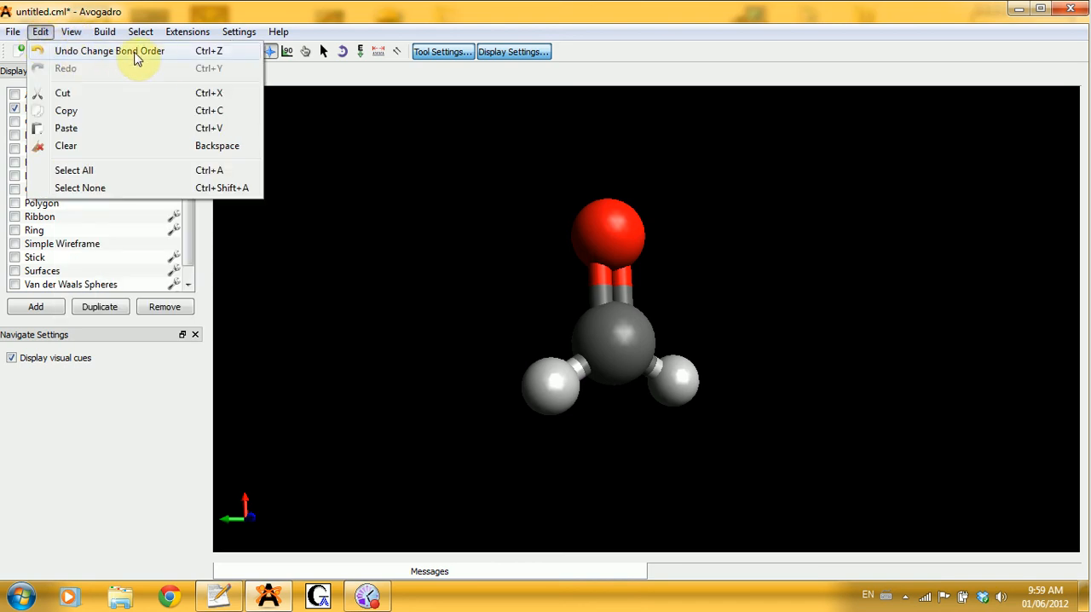
{"action": "mouse_move", "coordinate": [176, 55]}
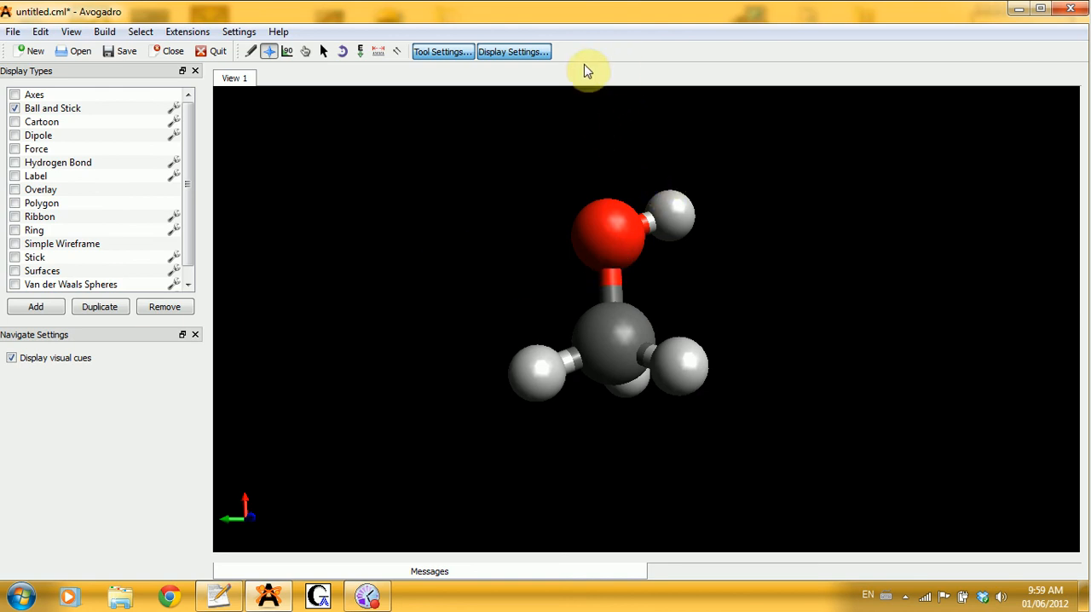
Insert the methanol.cml fragment from the alcohols folder of the fragment library.
{"action": "left_click", "coordinate": [120, 26]}
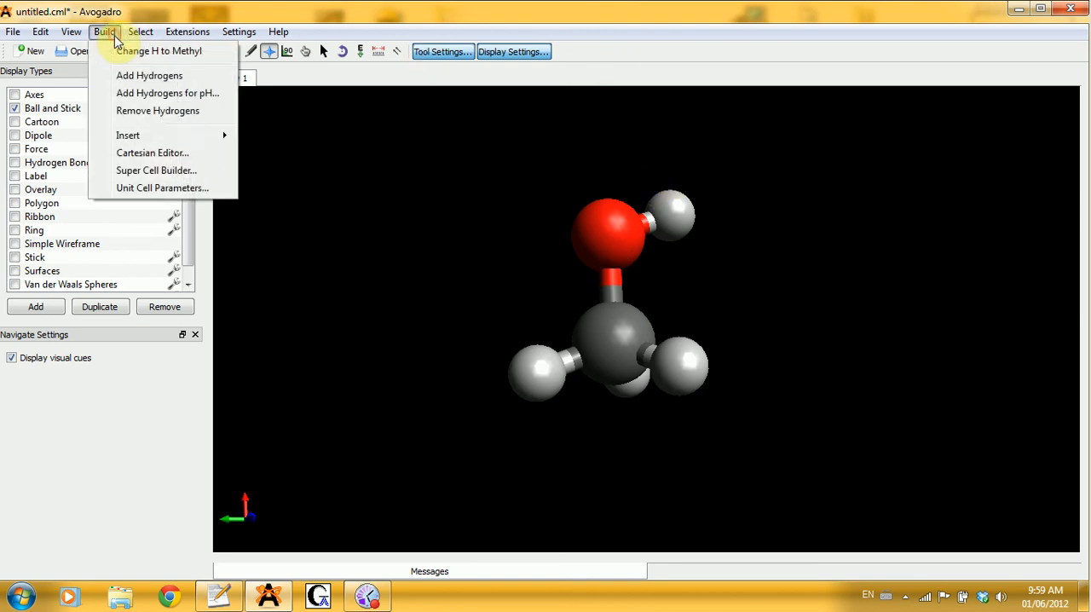
{"action": "mouse_move", "coordinate": [128, 135]}
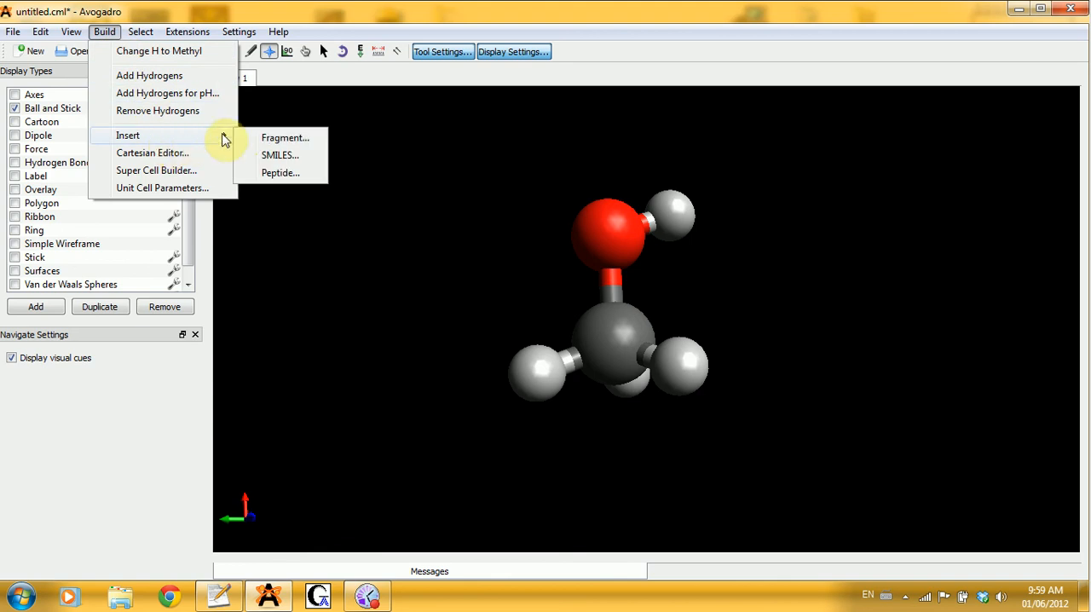
{"action": "left_click", "coordinate": [285, 137]}
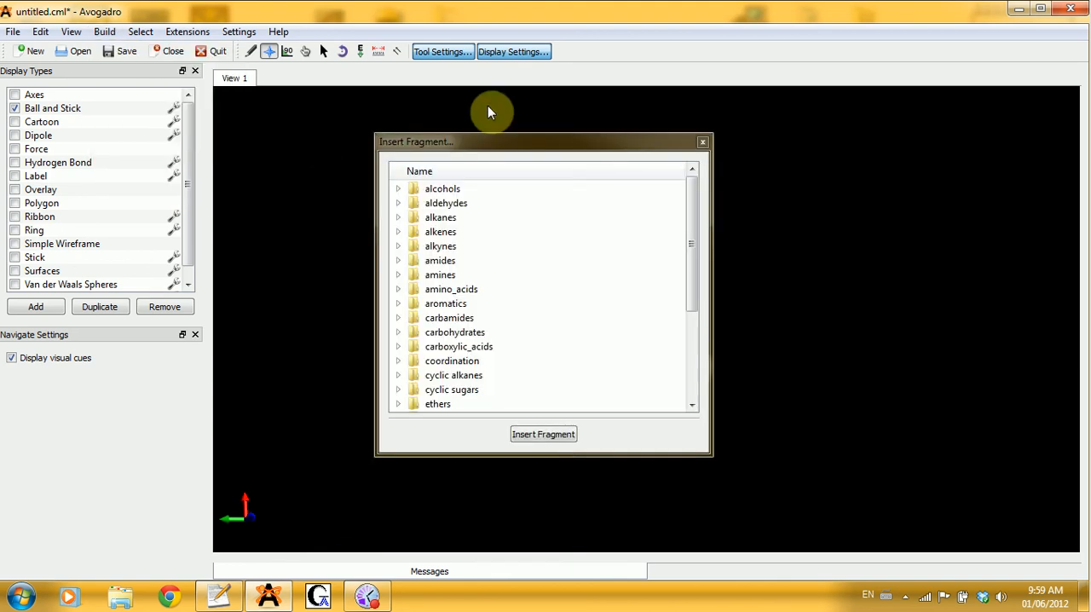
{"action": "scroll", "scroll_direction": "down", "scroll_amount": 3}
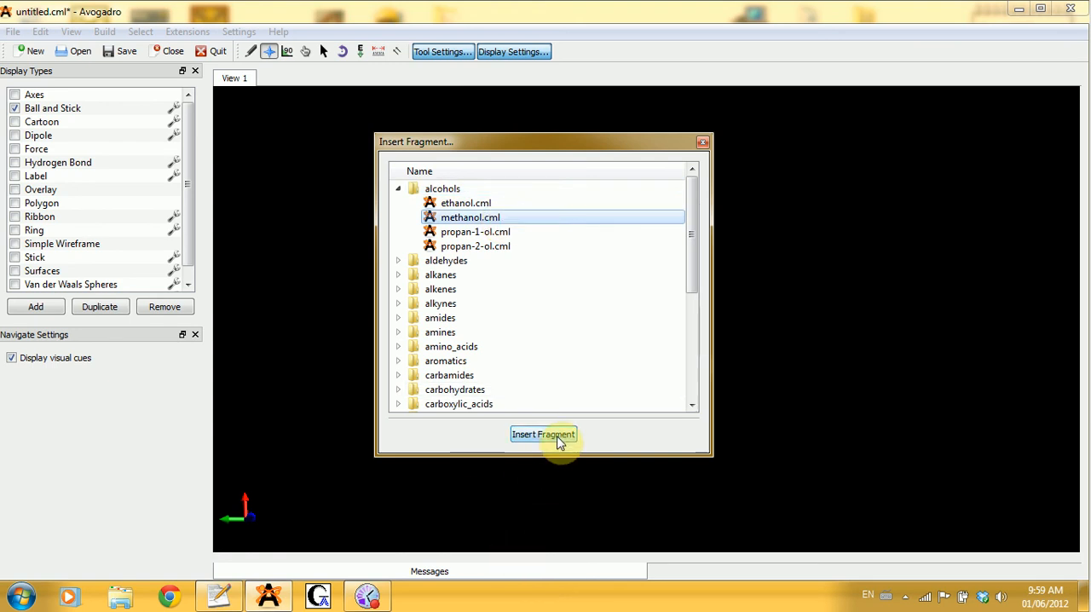
{"action": "left_click", "coordinate": [543, 434]}
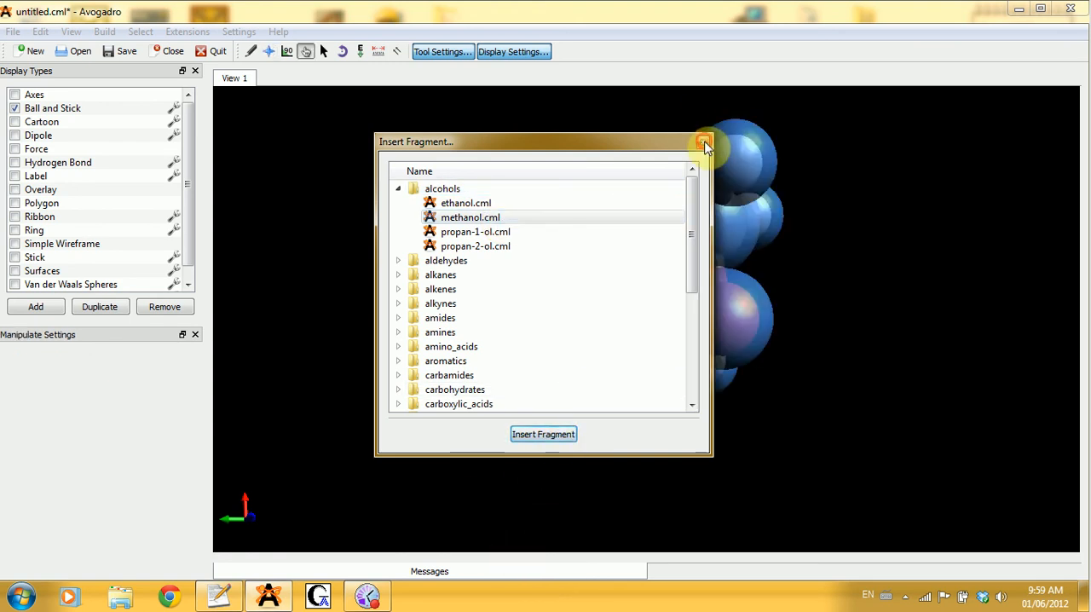
Close the fragment library and return to the navigation tool.
{"action": "left_click", "coordinate": [705, 142]}
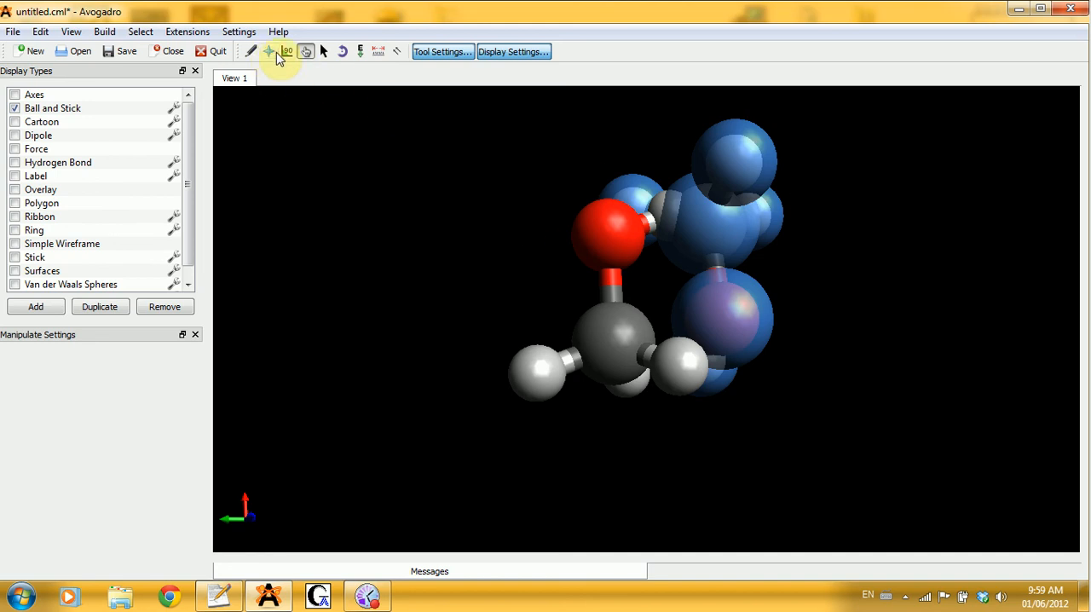
{"action": "left_click", "coordinate": [269, 51]}
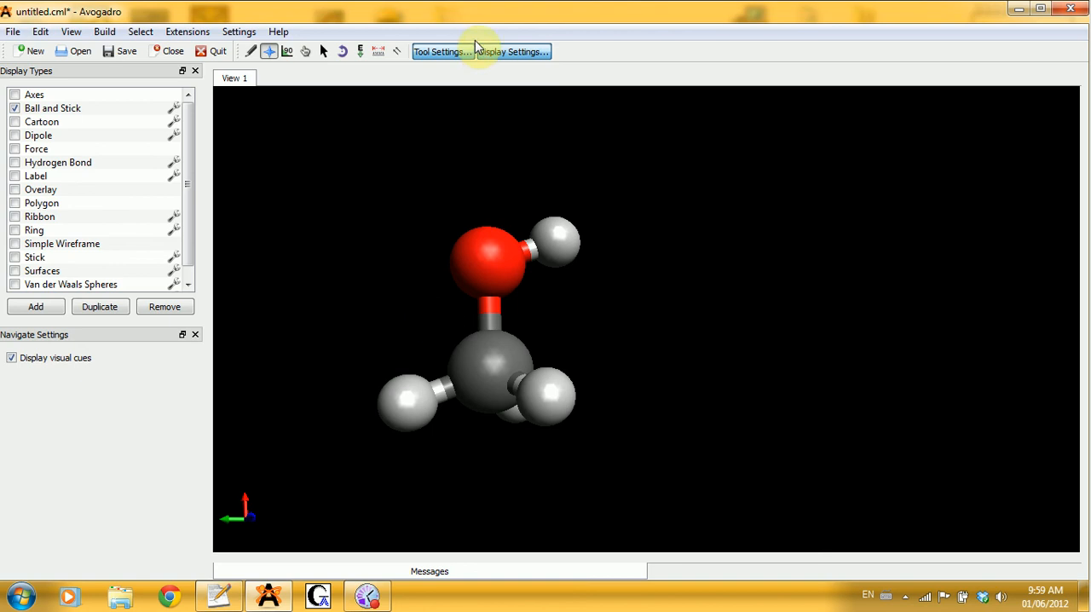
{"action": "mouse_move", "coordinate": [328, 81]}
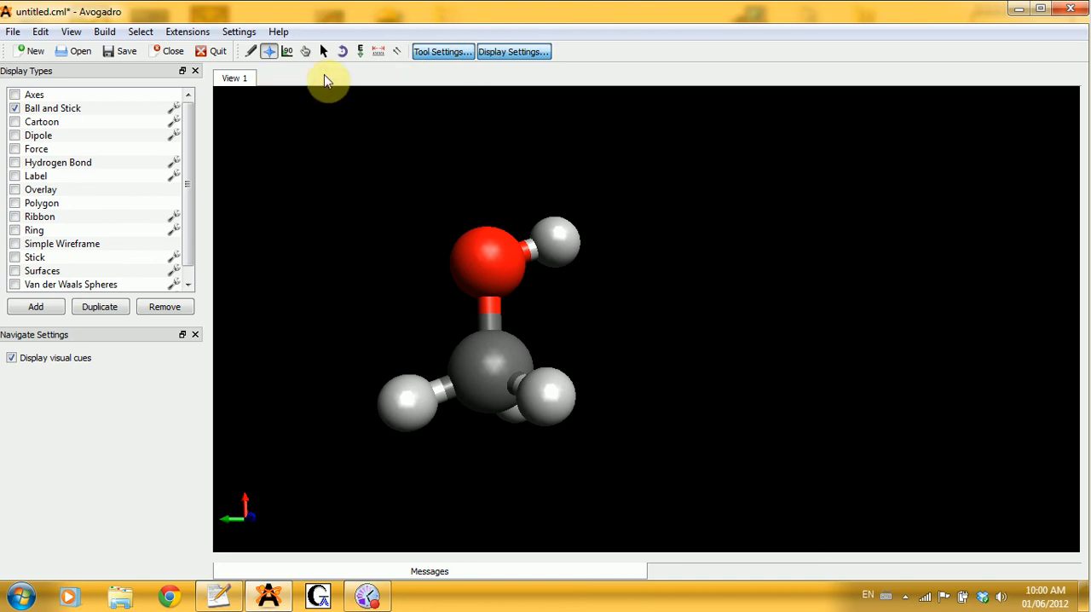
{"action": "mouse_move", "coordinate": [293, 81]}
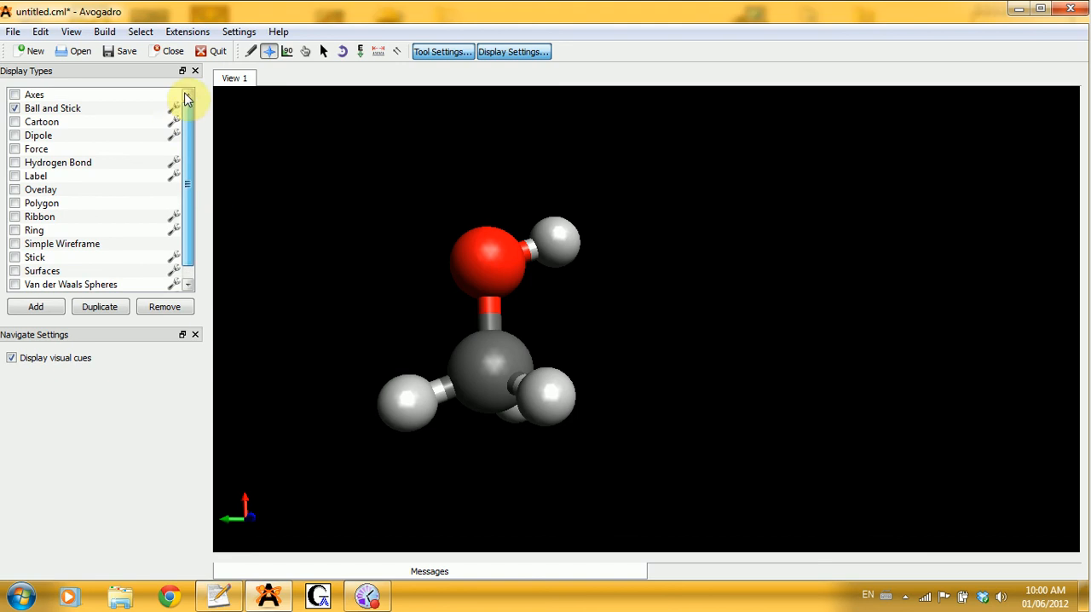
{"action": "mouse_move", "coordinate": [337, 77]}
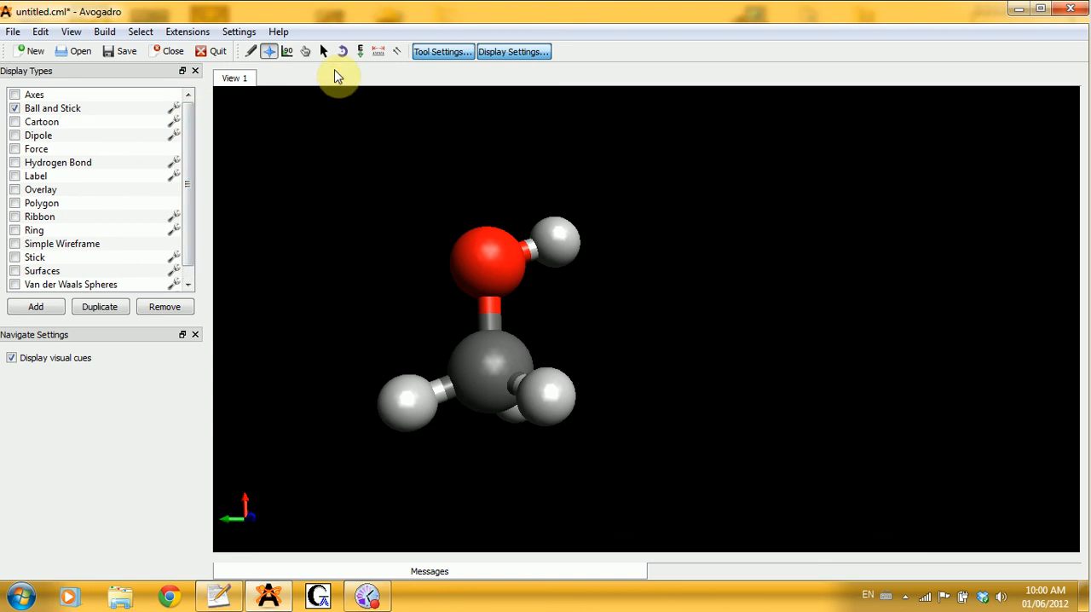